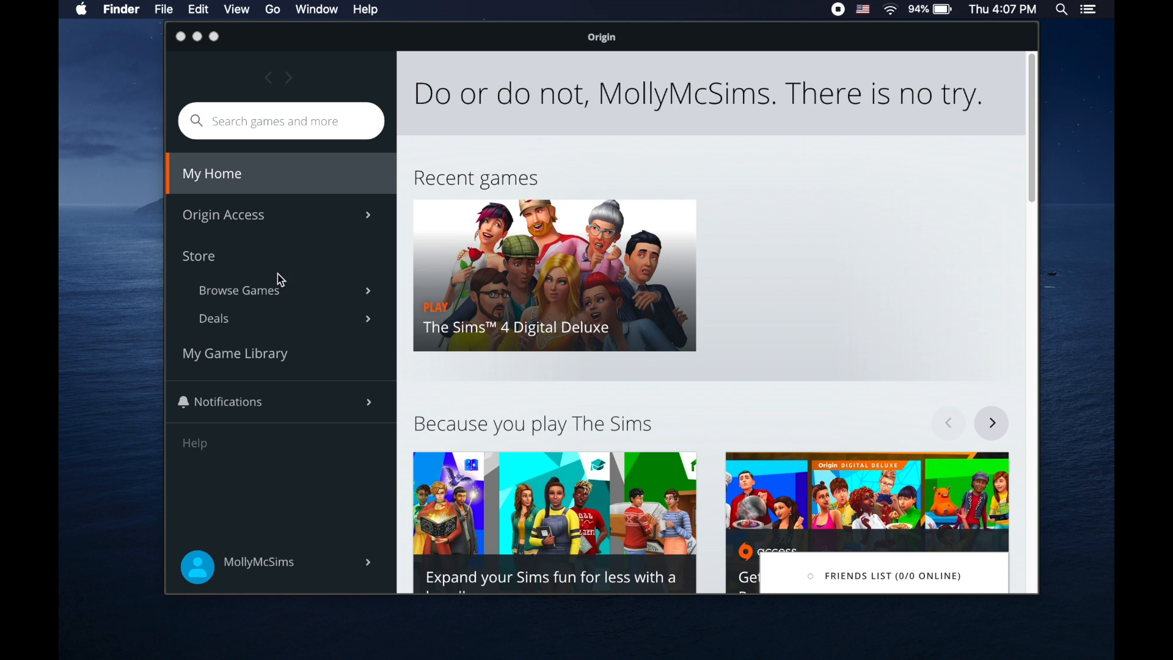
pyautogui.moveTo(257, 394)
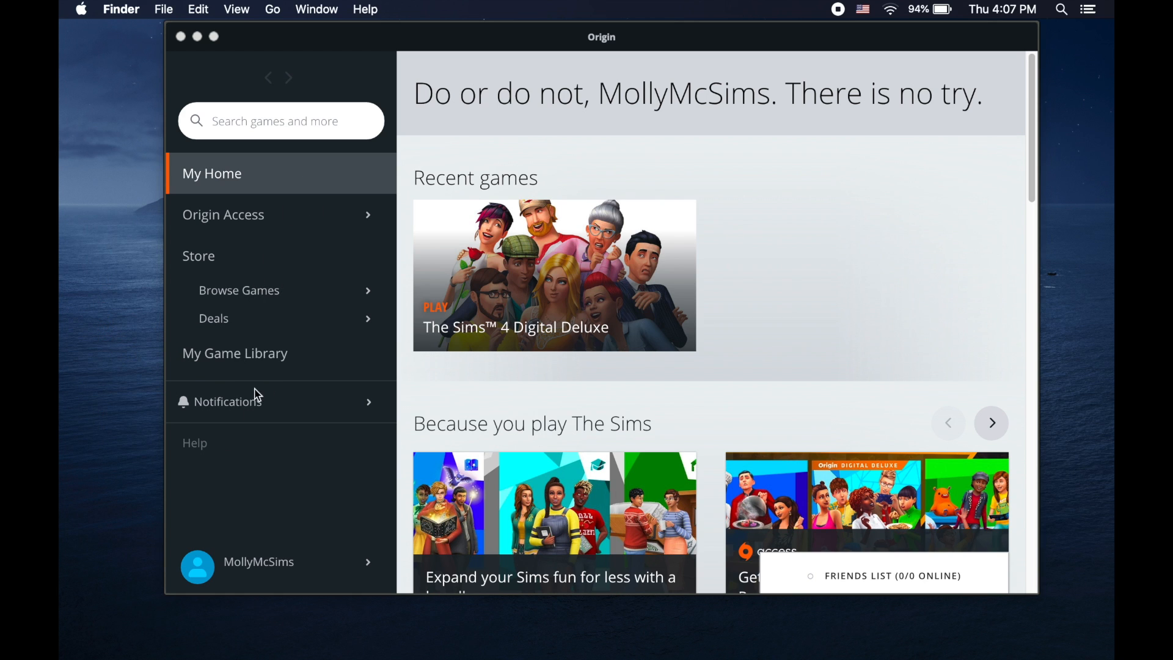
# Select The Sims 4 in My Game Library and show its options menu with Update Game and Repair
pyautogui.click(234, 353)
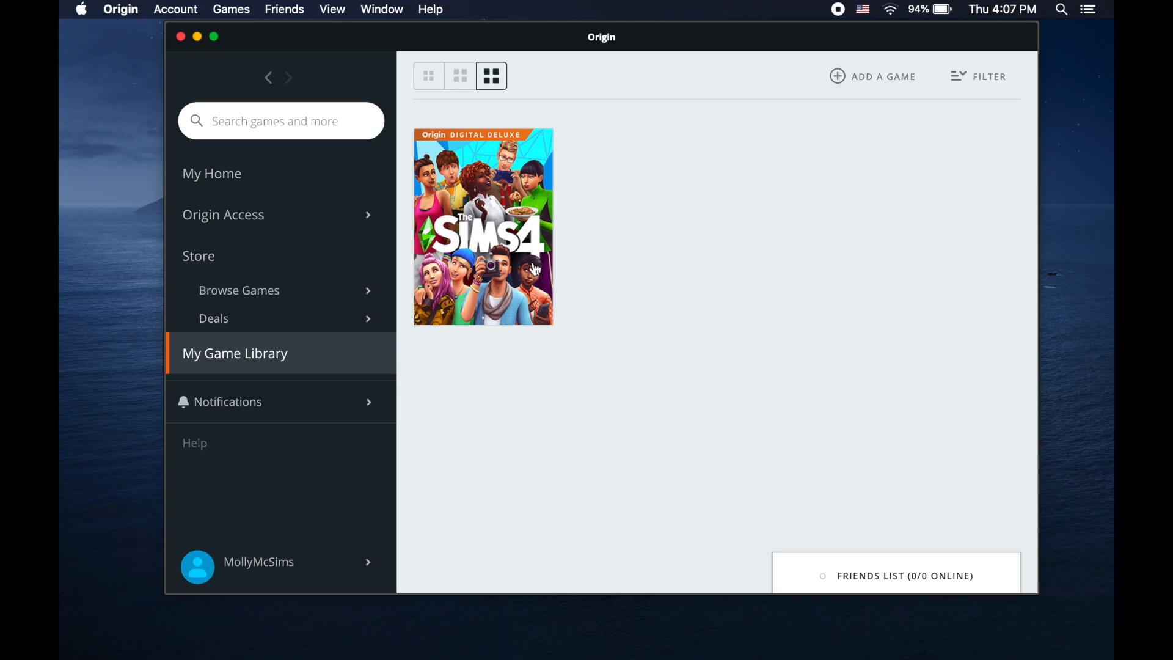
pyautogui.click(483, 227)
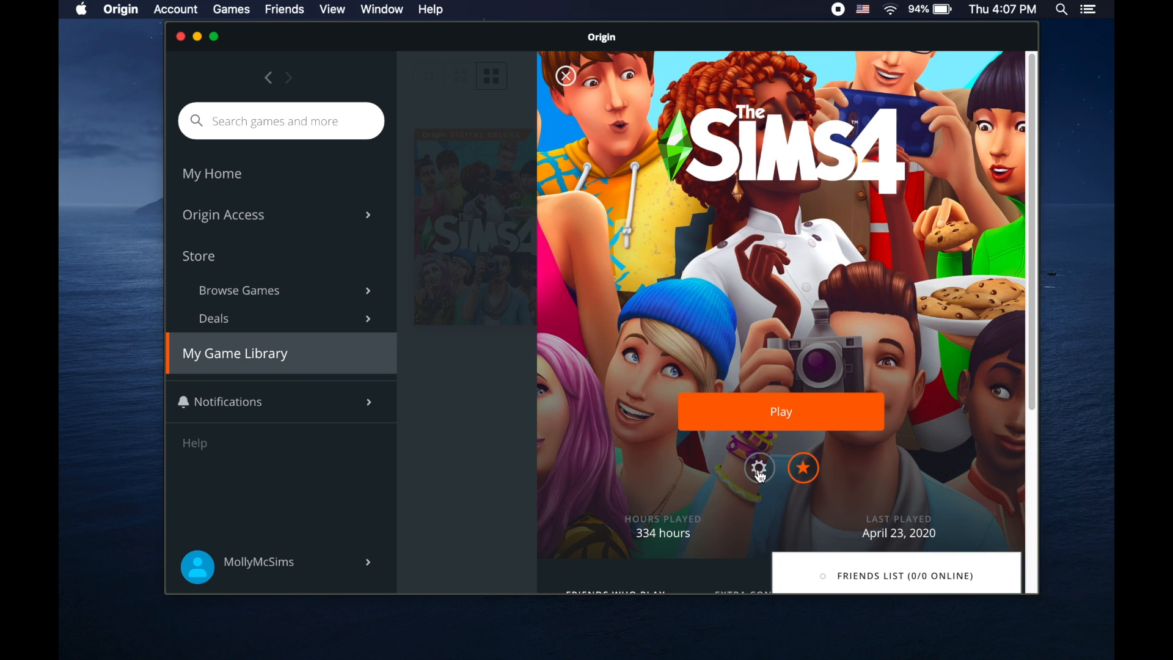
pyautogui.click(758, 467)
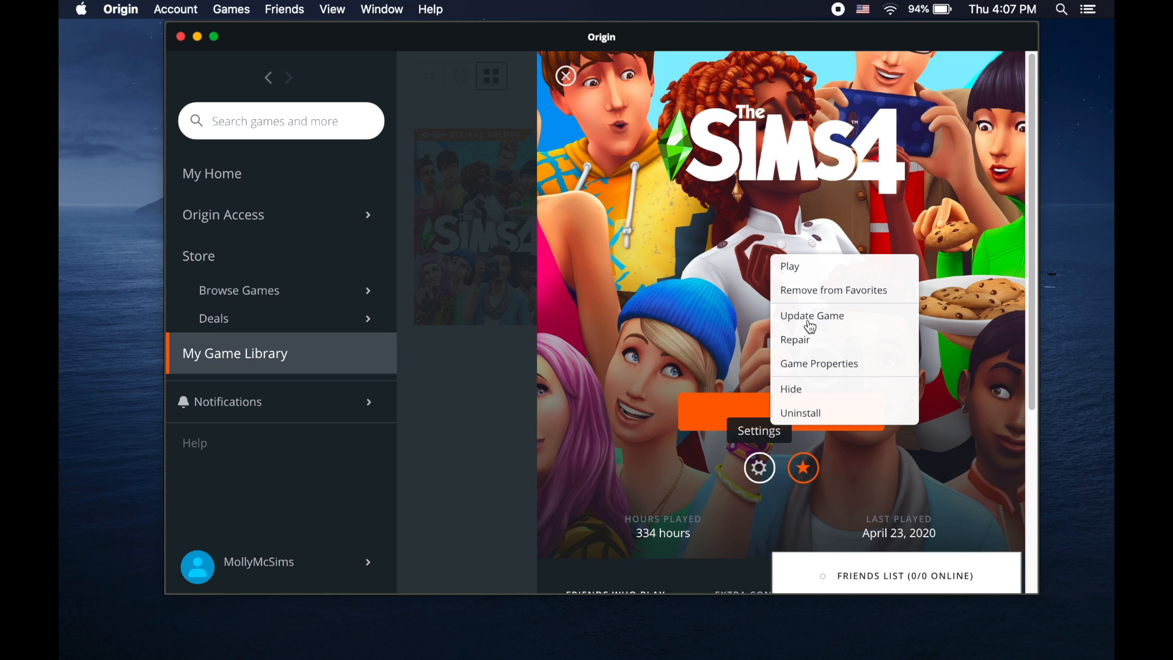
pyautogui.moveTo(806, 351)
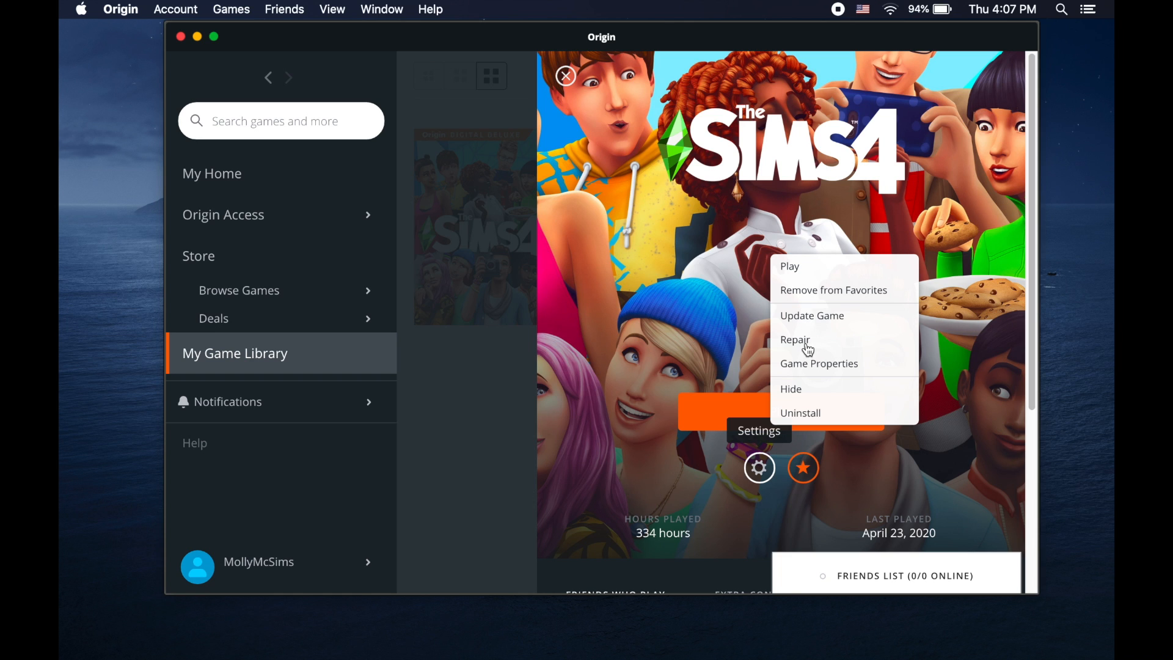
pyautogui.moveTo(61, 391)
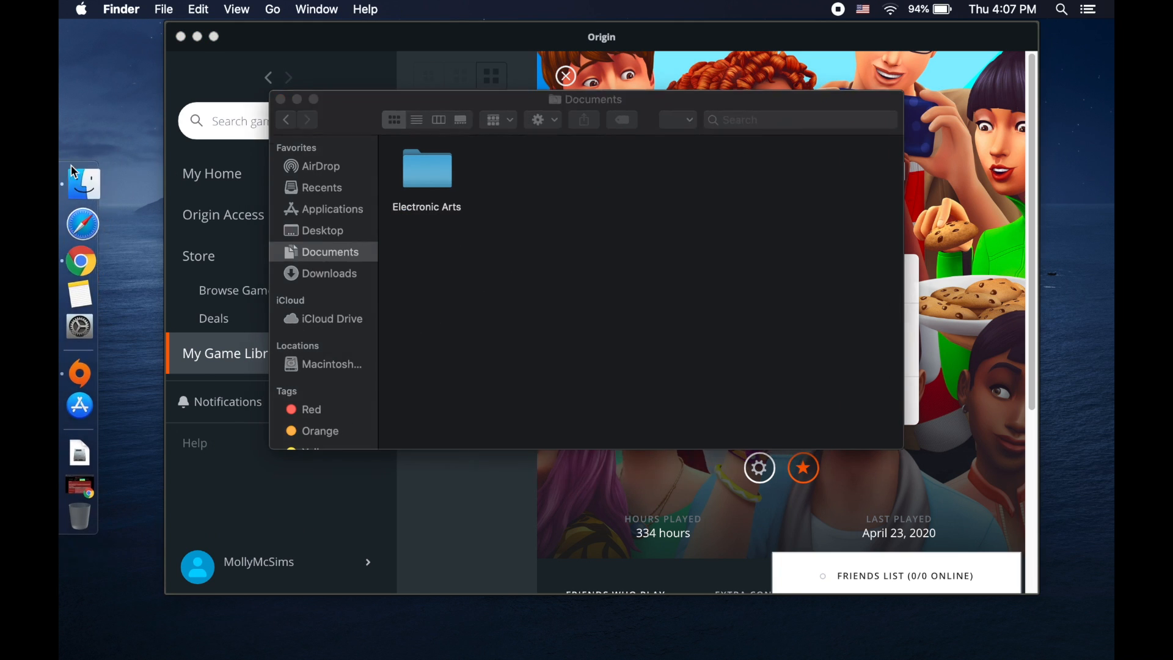
# Browse Electronic Arts > The Sims 4 > Mods, confirm only Resource.cfg, and close Finder
pyautogui.doubleClick(427, 169)
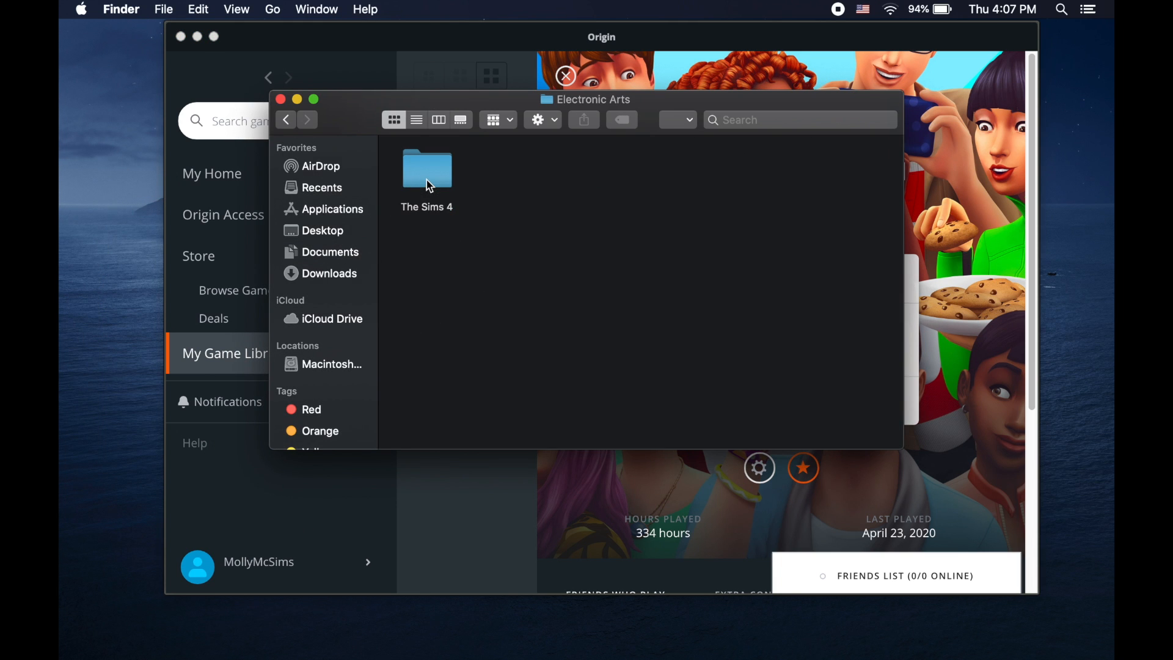
pyautogui.doubleClick(426, 167)
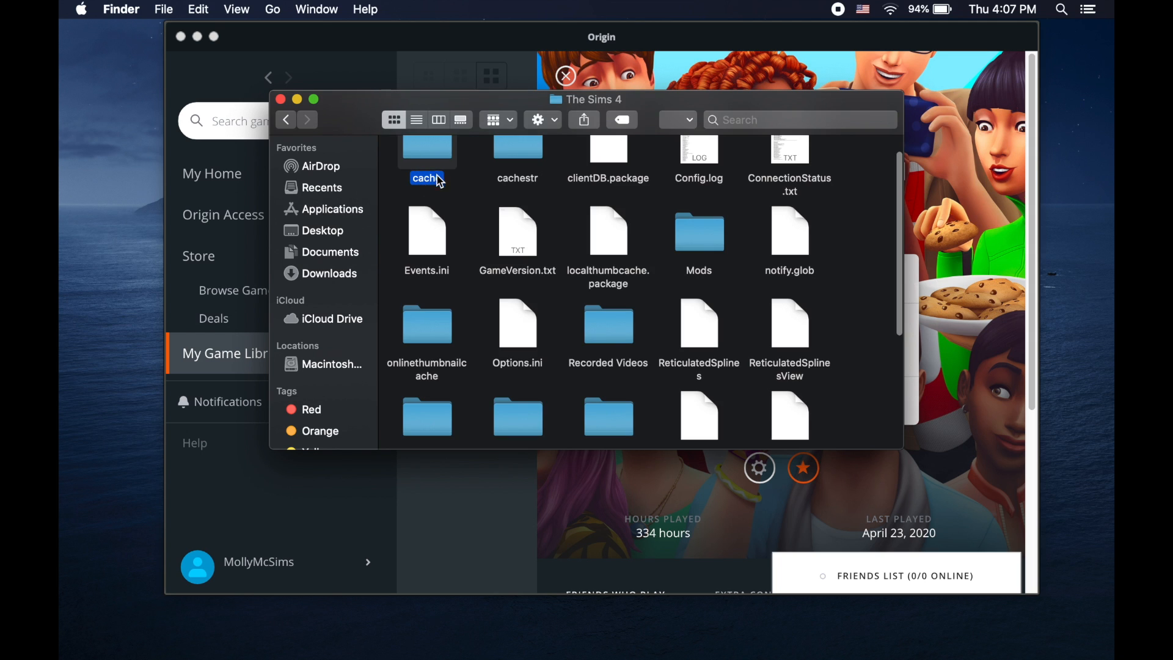
pyautogui.doubleClick(698, 231)
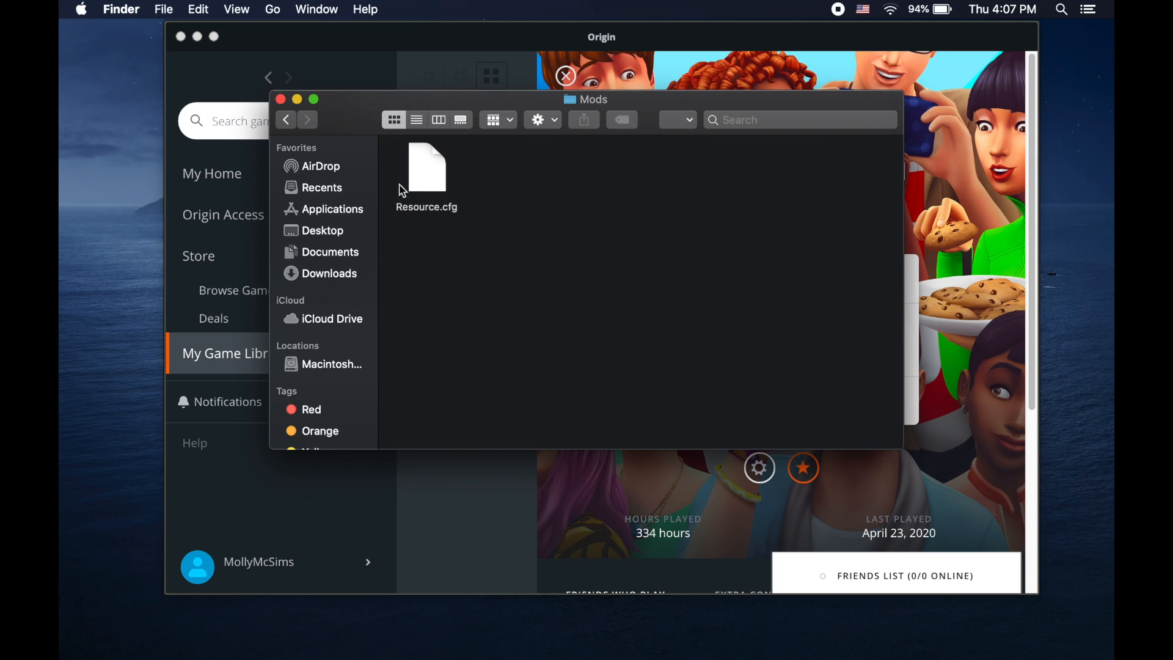
pyautogui.moveTo(480, 205)
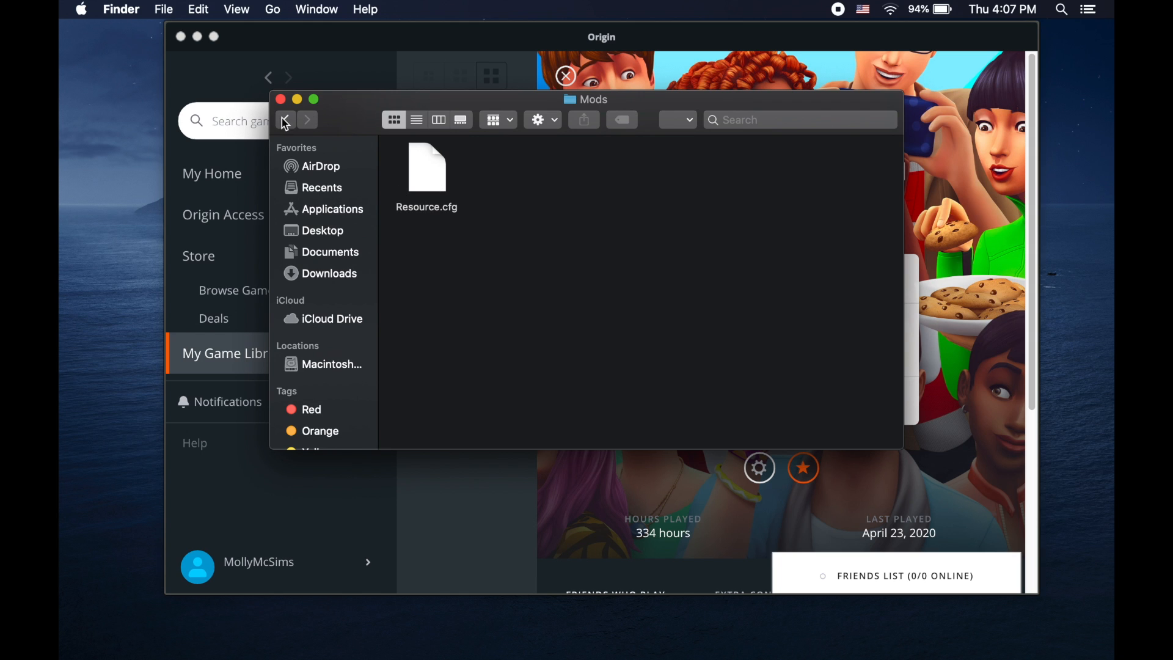
pyautogui.click(284, 119)
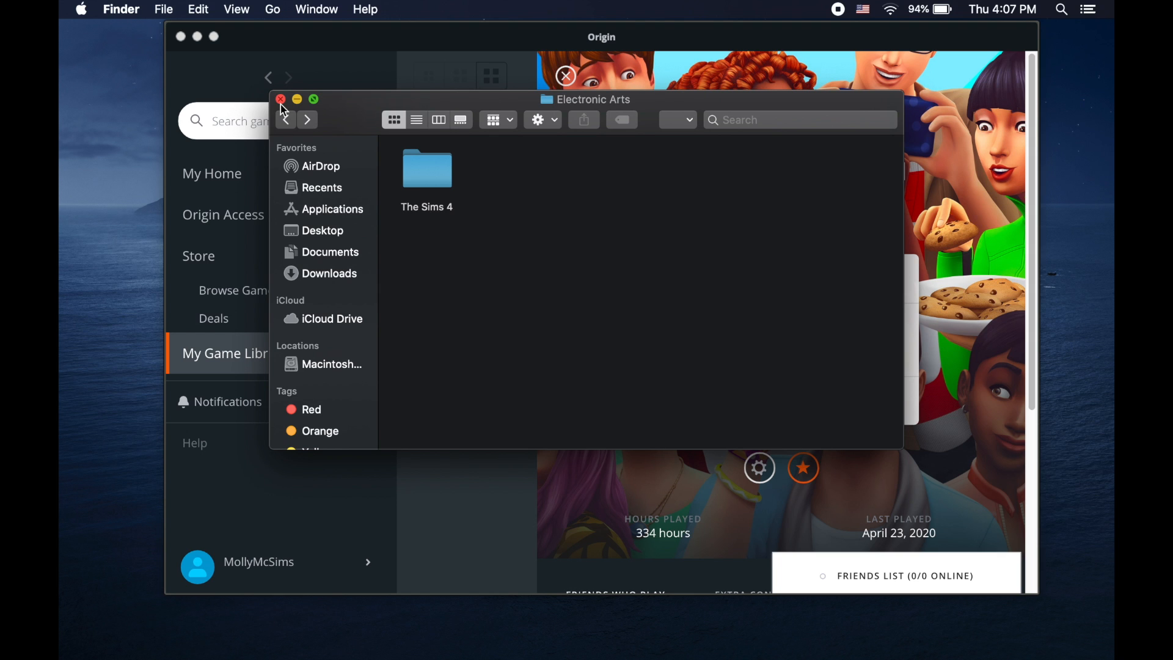
pyautogui.click(280, 99)
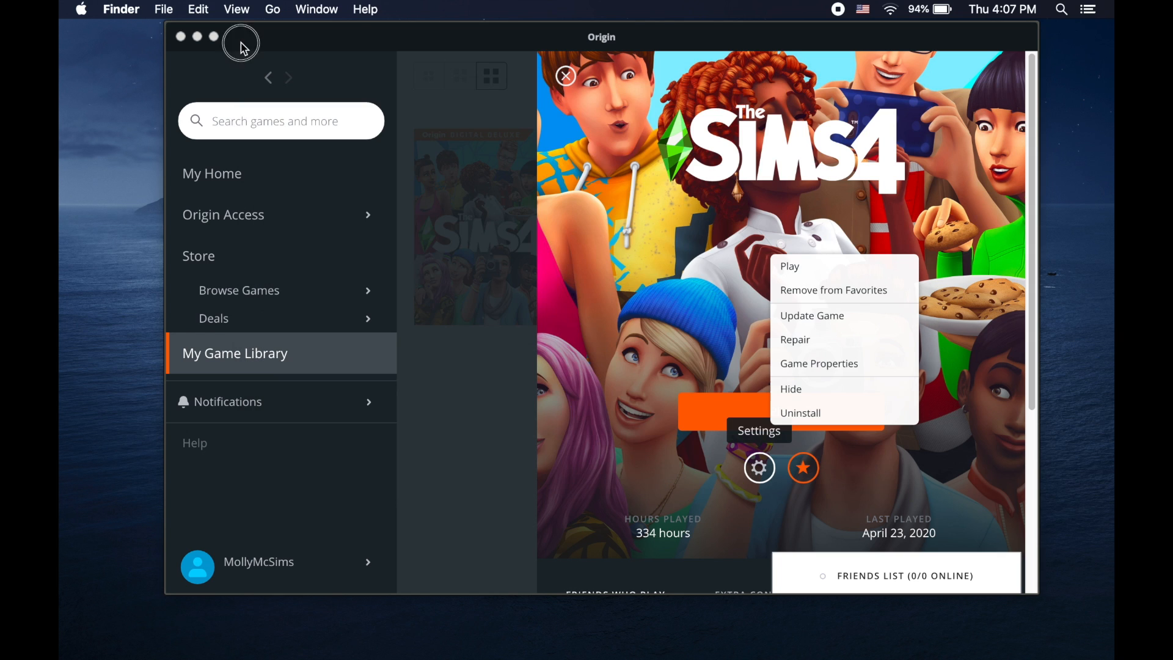
# Scroll Origin's Application Settings to Client update and turn Automatic game updates off
pyautogui.click(120, 9)
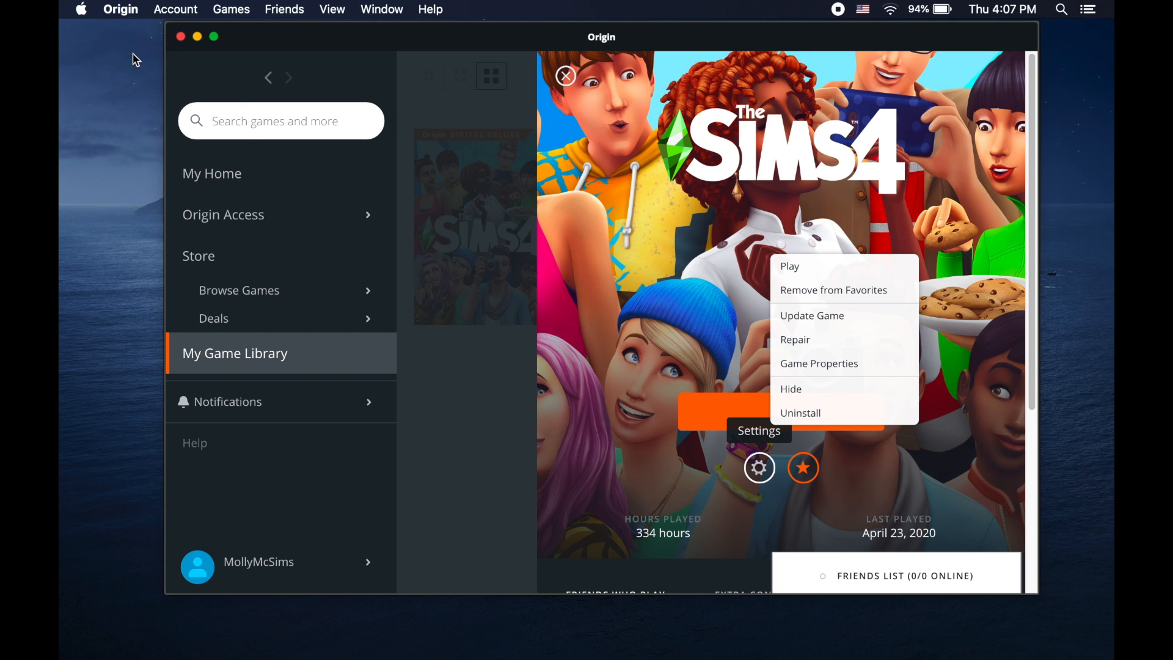
pyautogui.click(758, 467)
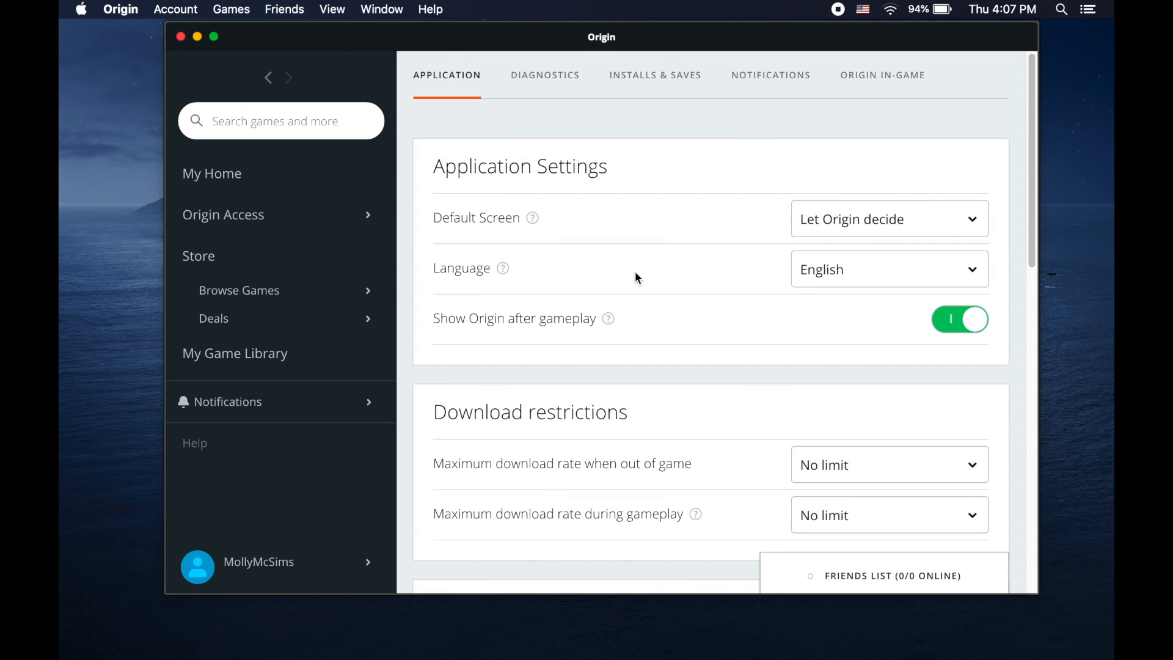
pyautogui.scroll(-3)
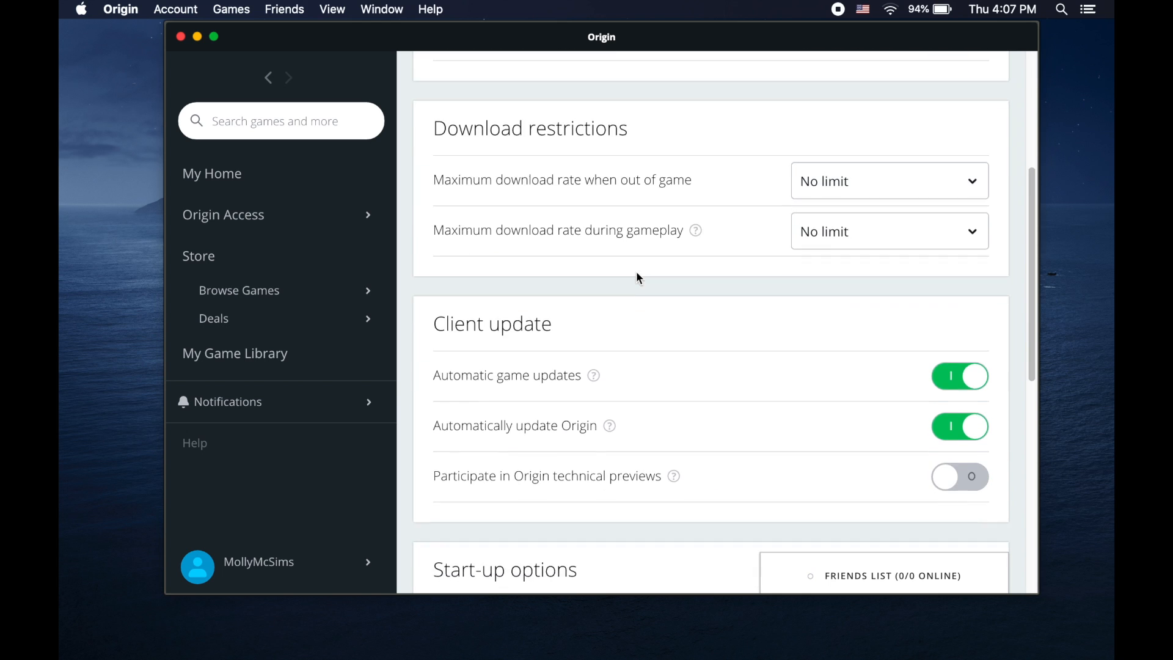
pyautogui.scroll(-3)
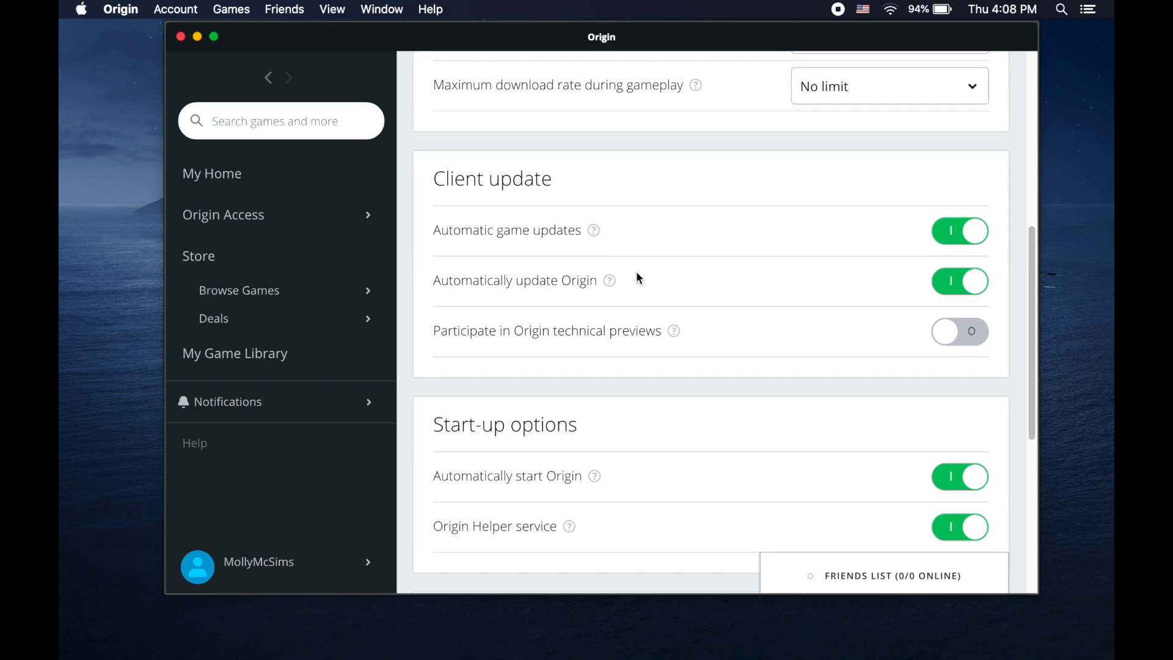
pyautogui.moveTo(973, 253)
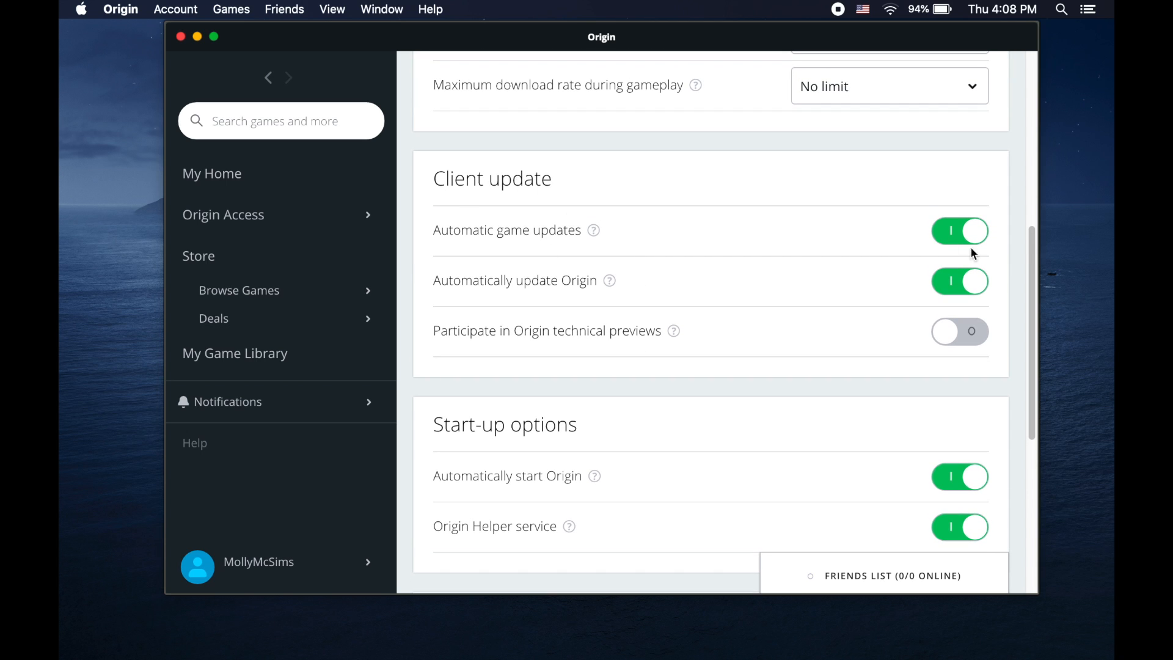
pyautogui.click(960, 230)
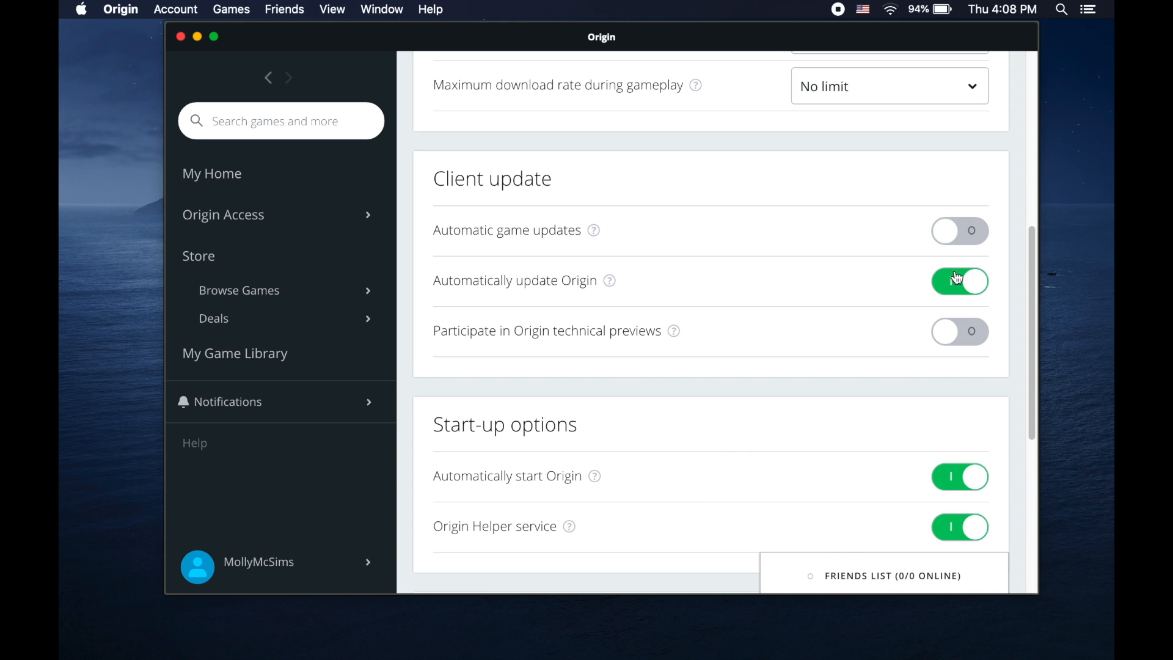
pyautogui.click(960, 280)
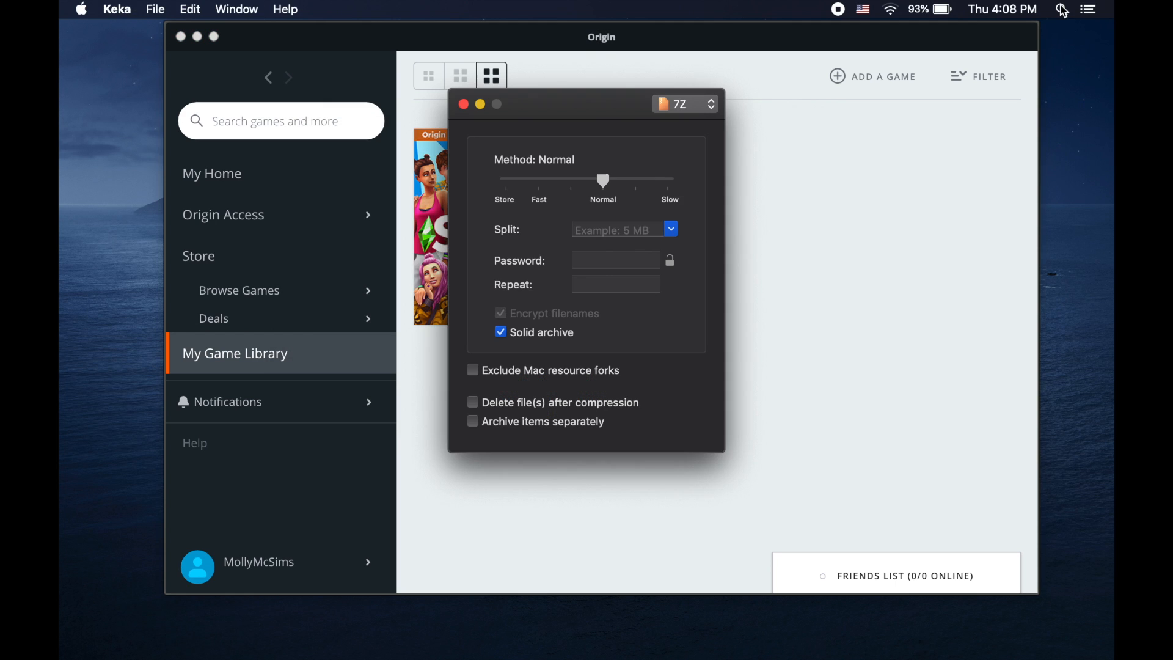
pyautogui.moveTo(454, 172)
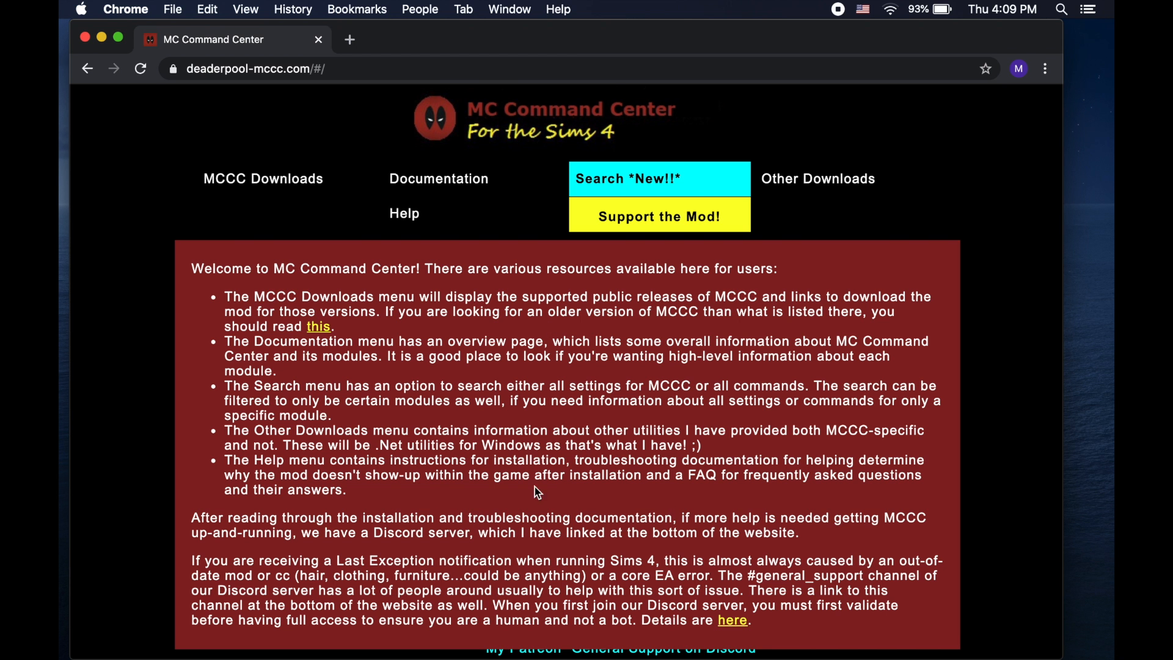
pyautogui.moveTo(257, 114)
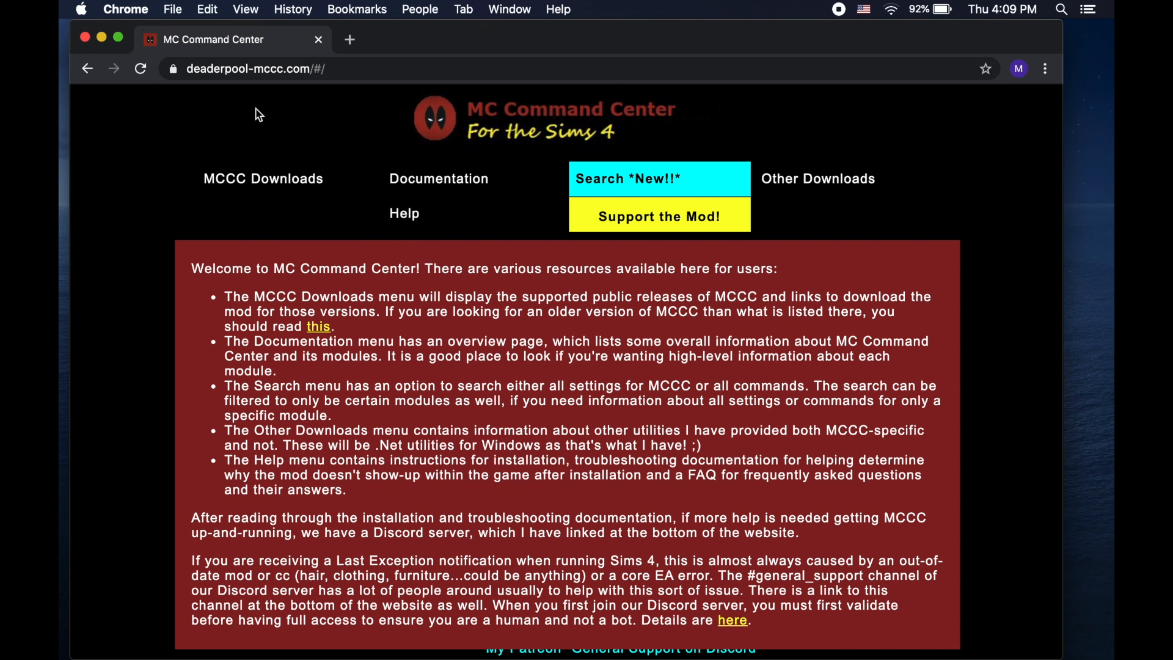
# Download the MC Command Center 7.1.0 and MC Woohoo 7.1.0 zips and view them in Downloads
pyautogui.click(262, 178)
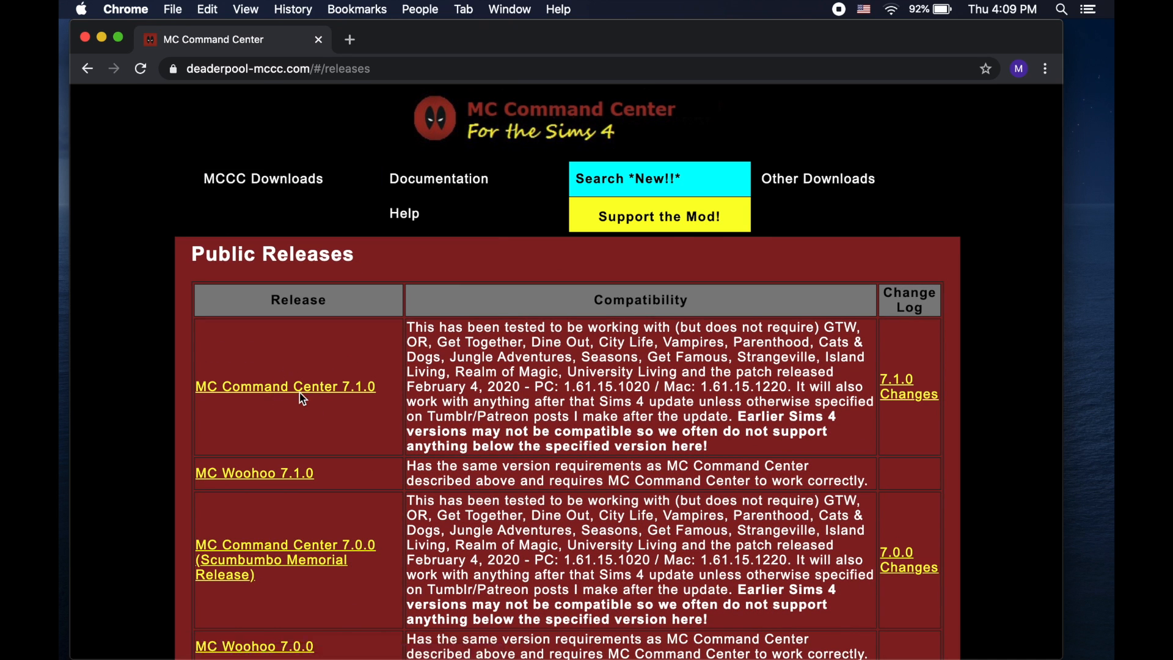
pyautogui.click(285, 386)
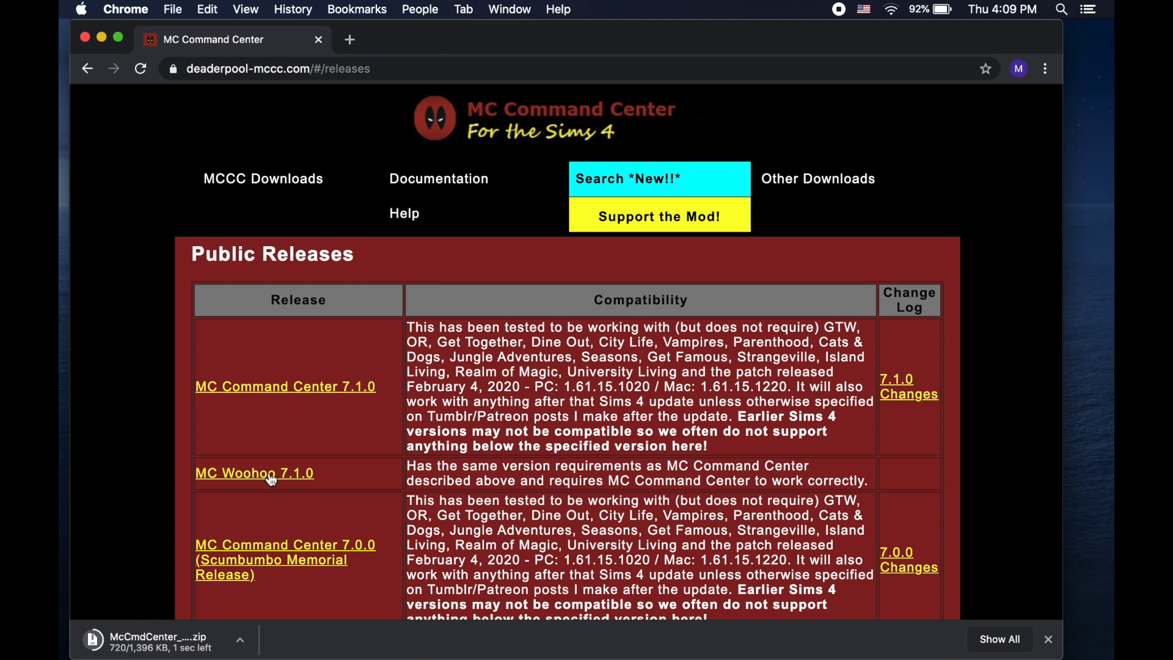
pyautogui.click(253, 472)
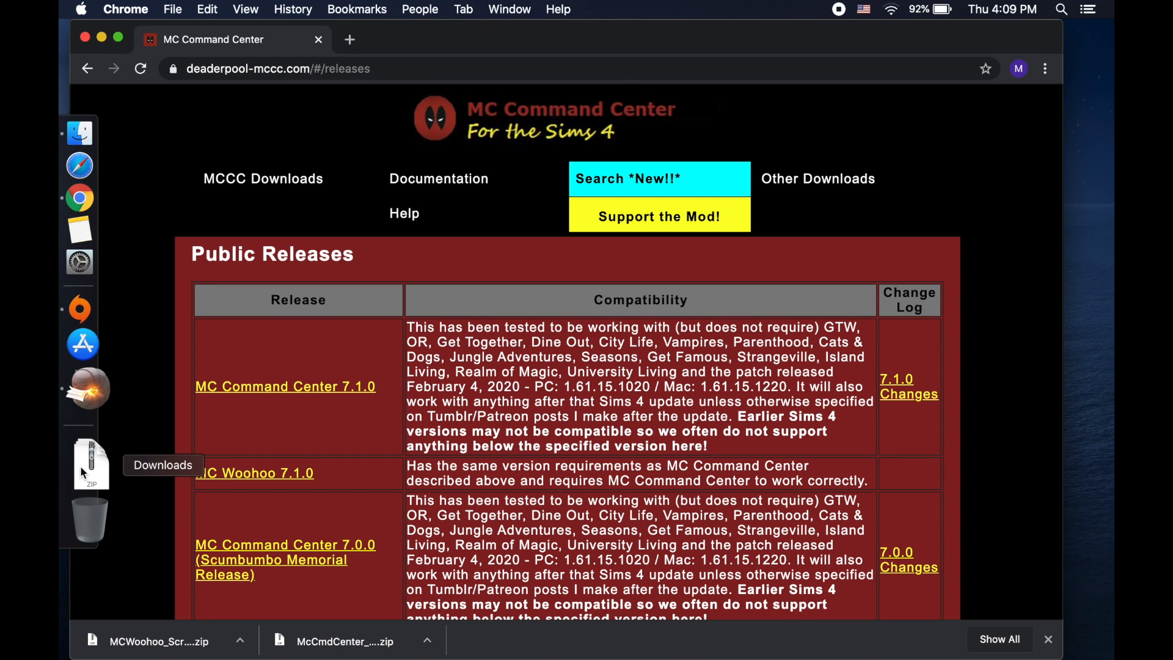
pyautogui.click(90, 464)
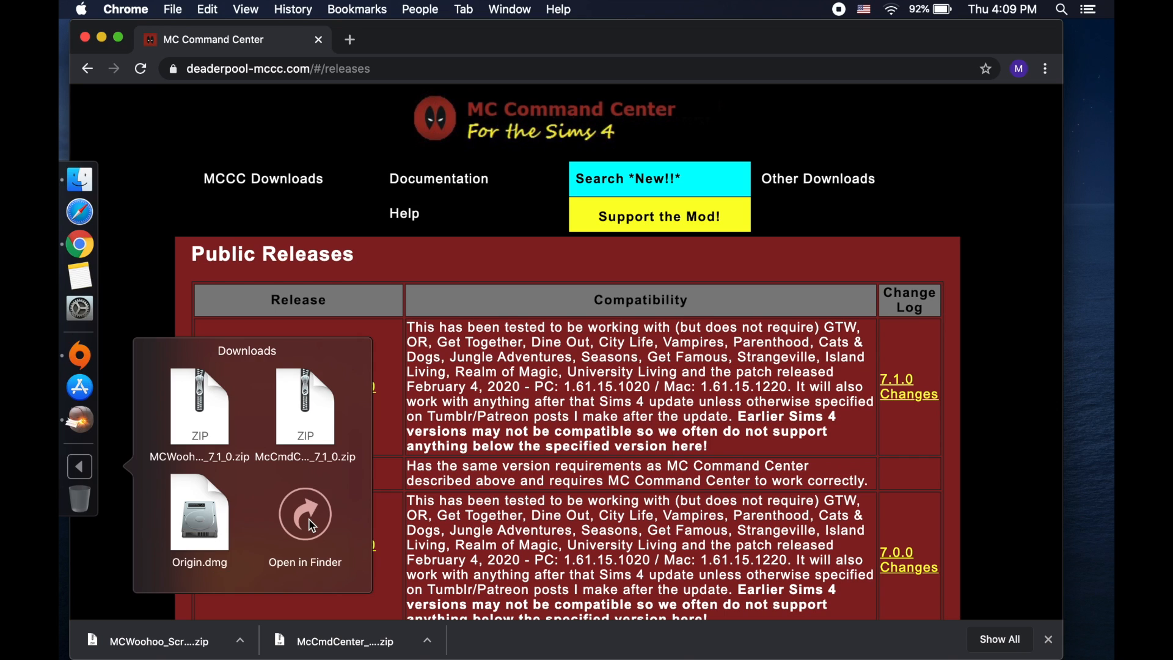
pyautogui.click(305, 514)
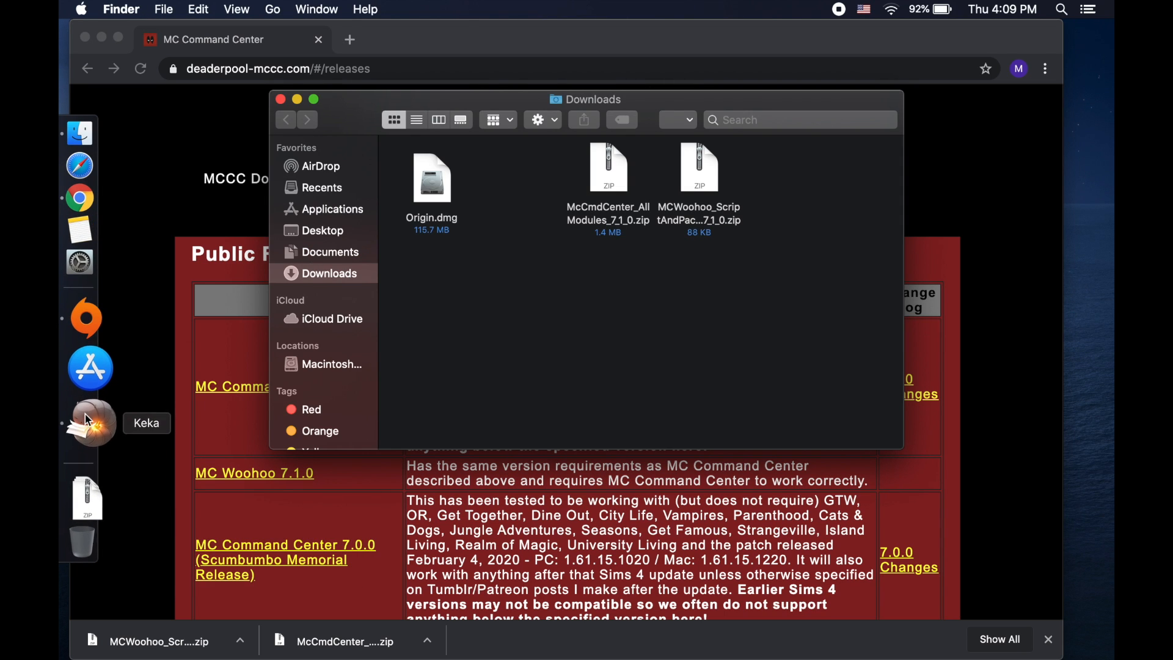
pyautogui.moveTo(91, 359)
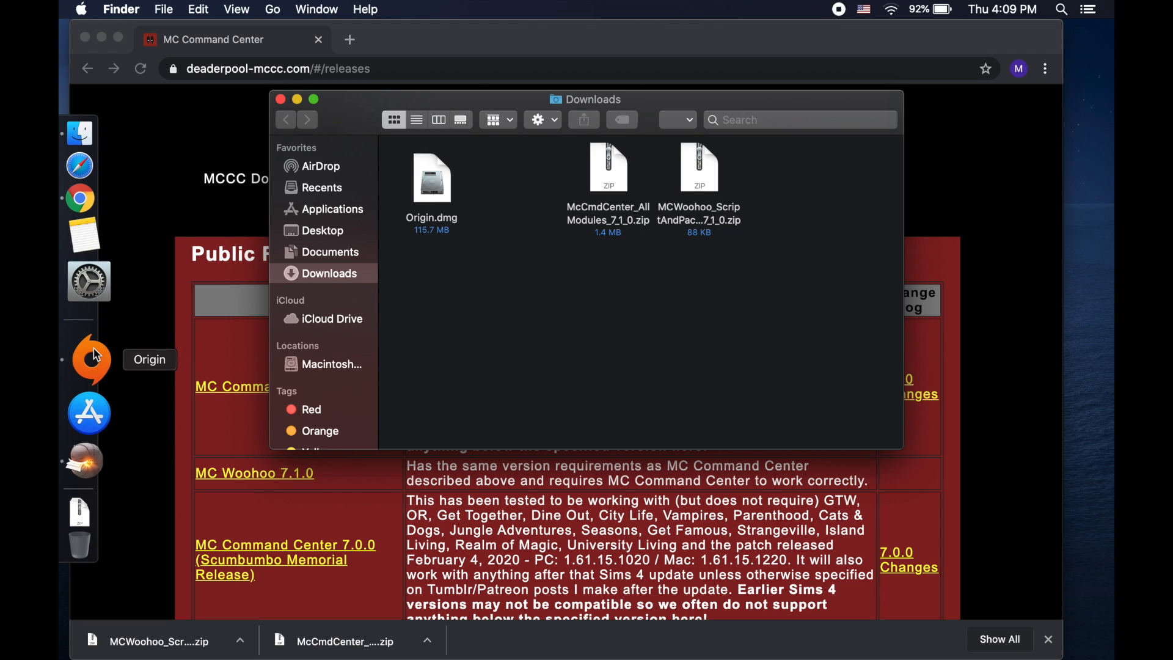
pyautogui.moveTo(608, 180)
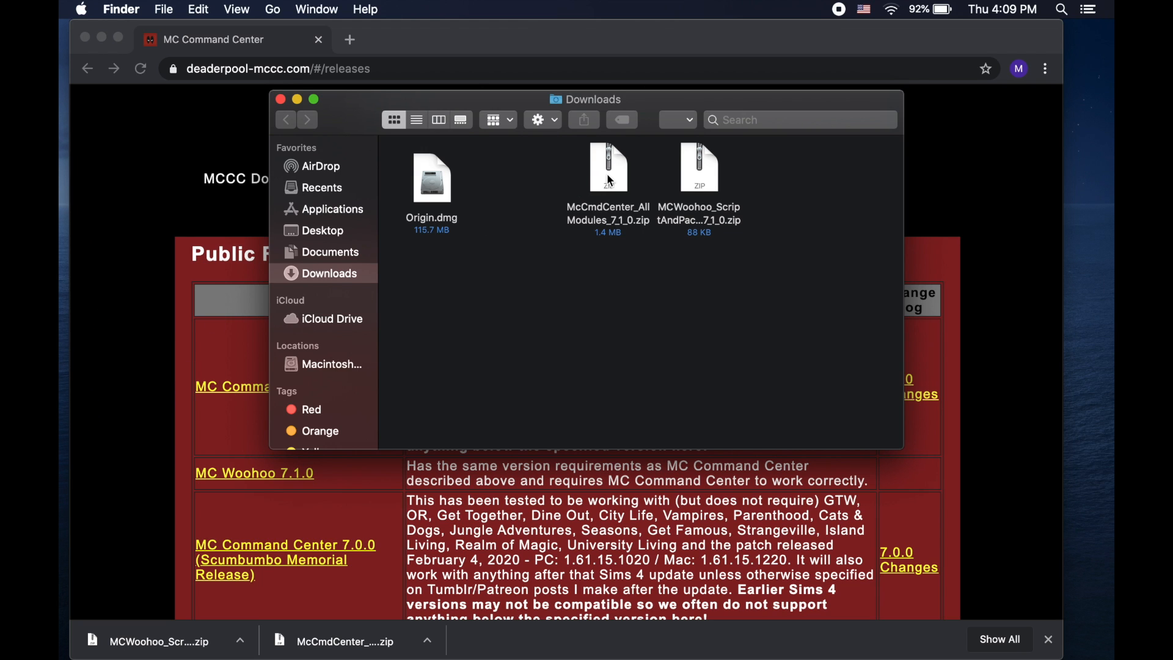
# Unpack the MC Command Center and MC Woohoo zips with Keka and arrange the folders
pyautogui.click(608, 169)
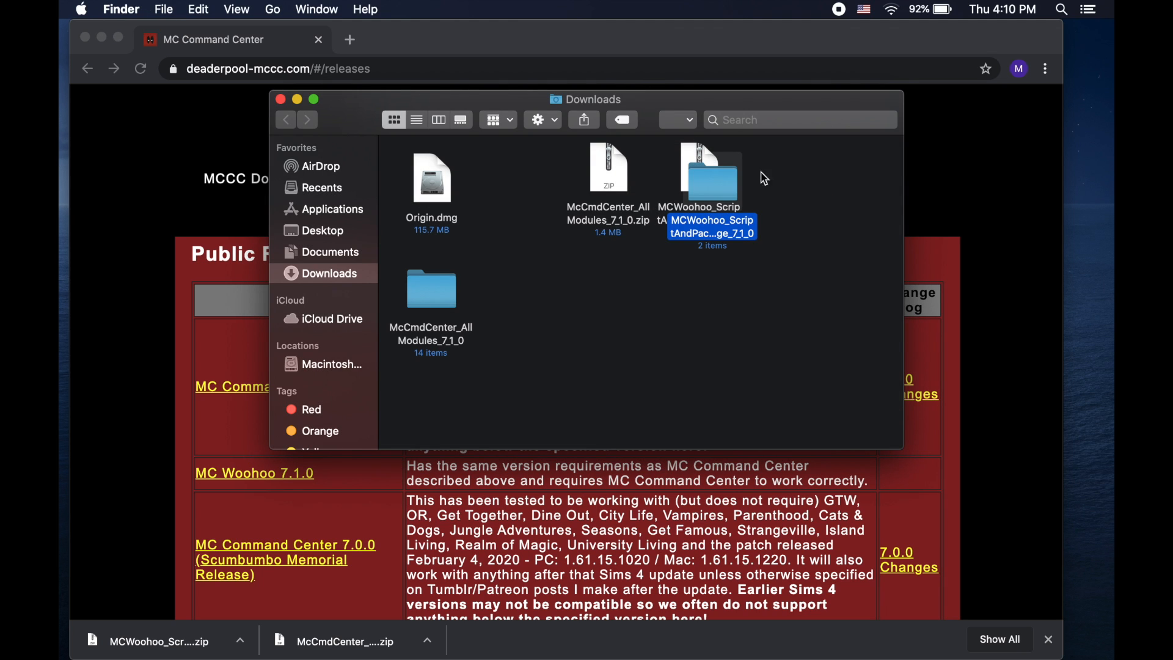
pyautogui.moveTo(709, 172); pyautogui.dragTo(526, 296)
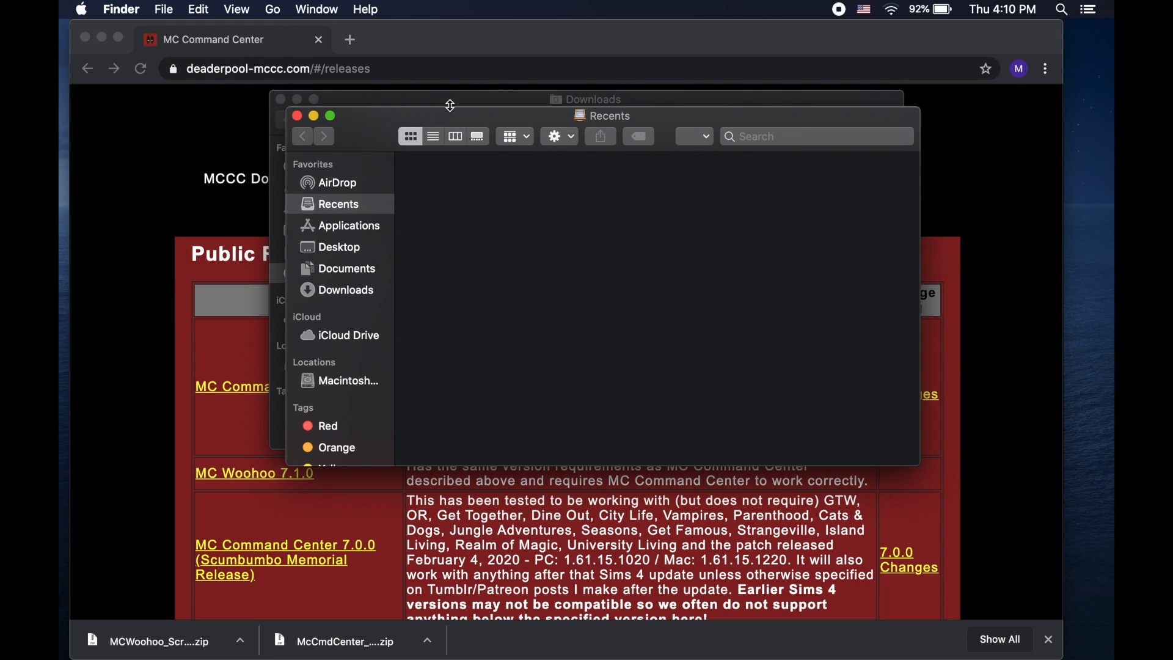
# Go to Documents > Electronic Arts > The Sims 4 > Mods and place both MC folders there
pyautogui.click(347, 268)
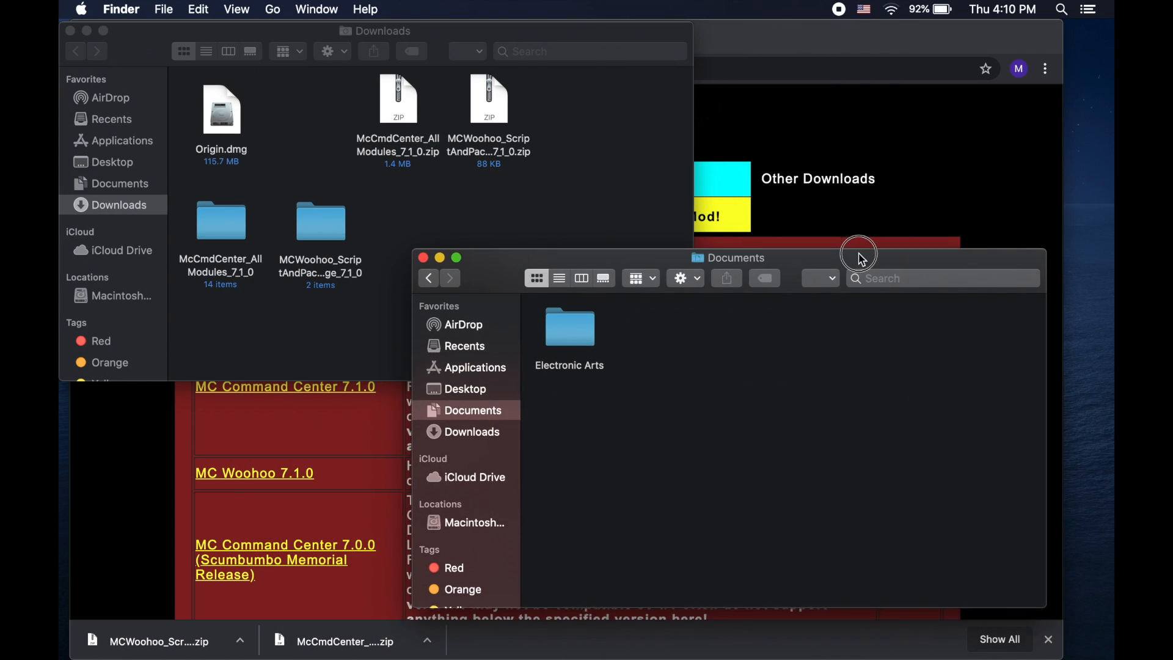
pyautogui.doubleClick(570, 327)
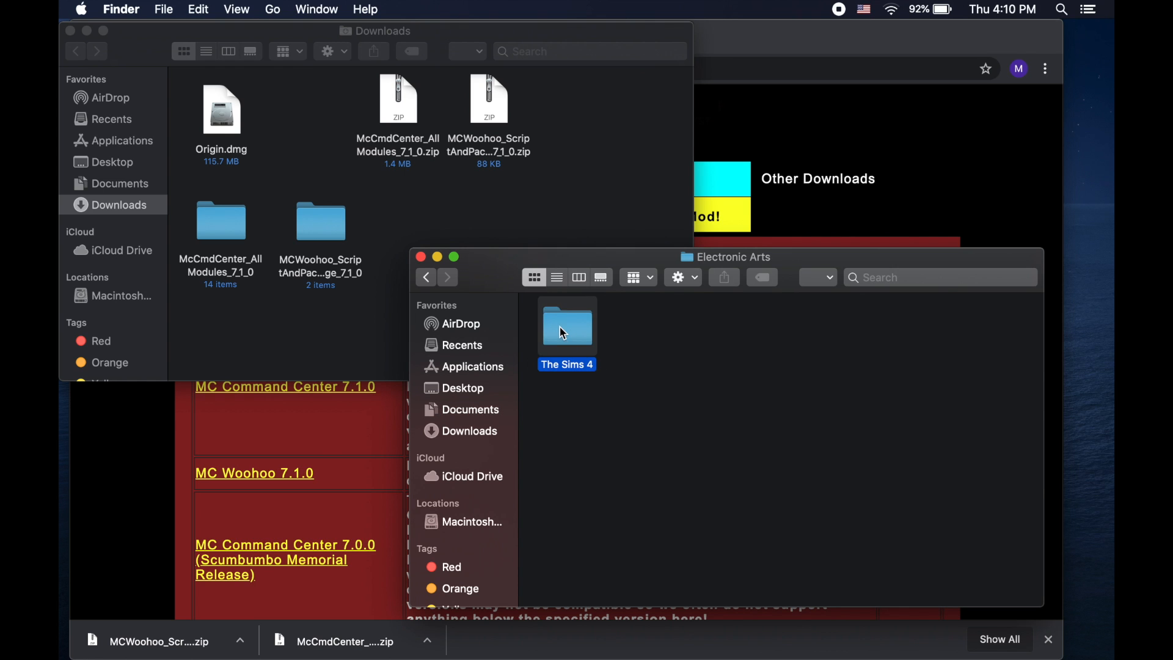
pyautogui.doubleClick(567, 326)
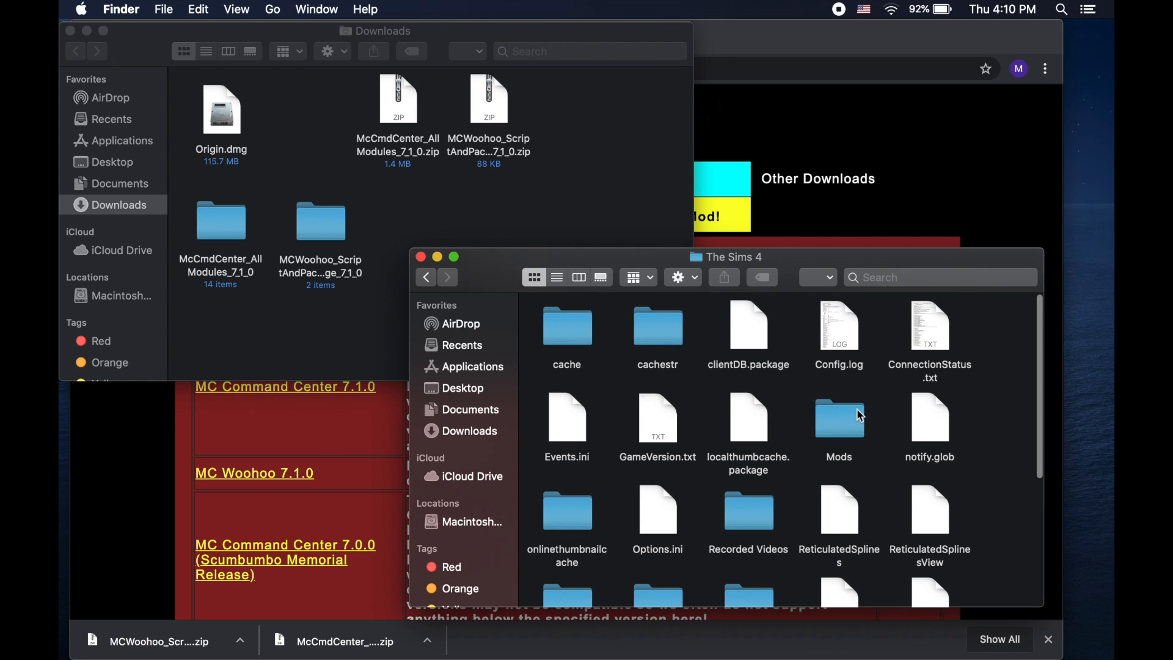
pyautogui.doubleClick(838, 416)
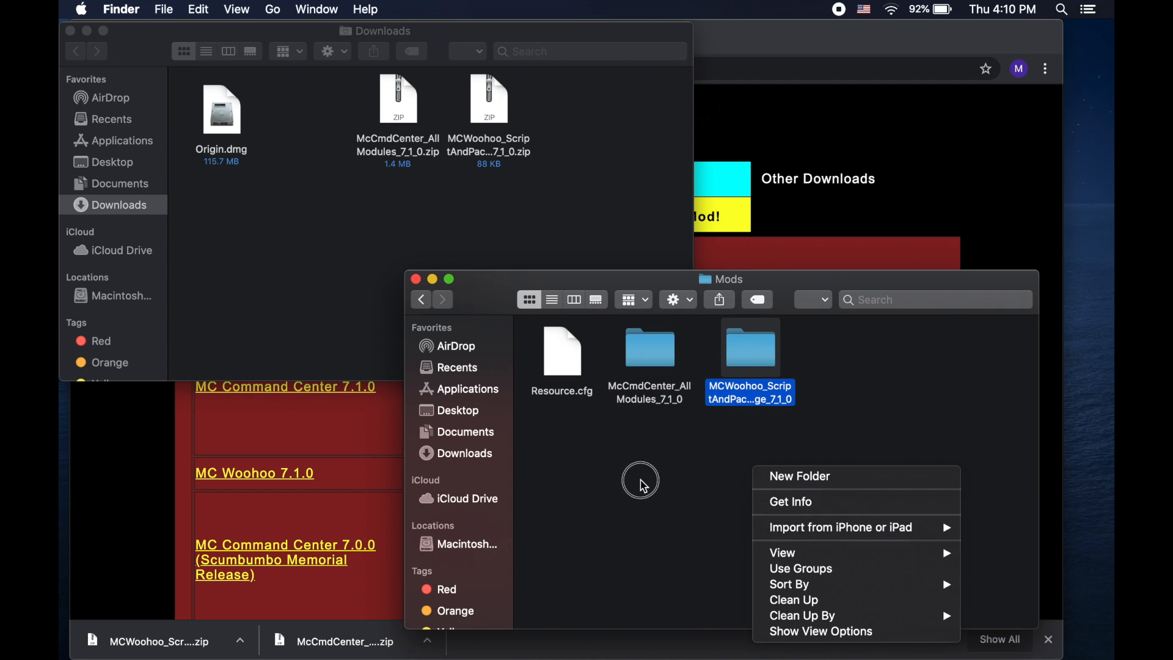
pyautogui.click(729, 487)
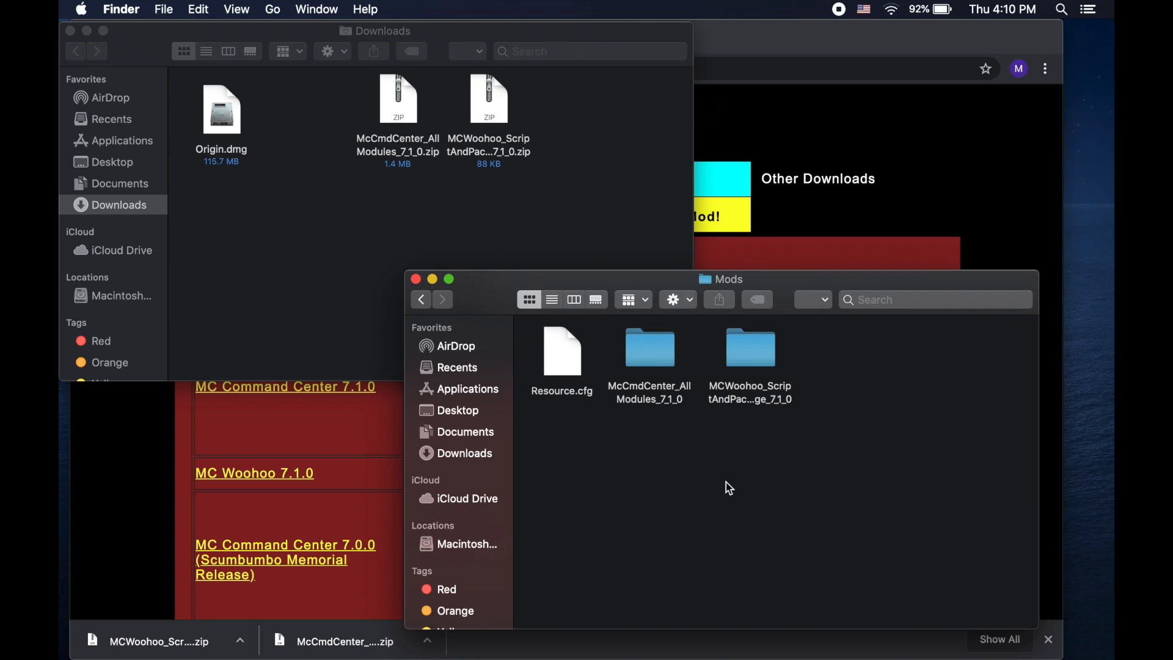
pyautogui.moveTo(734, 468)
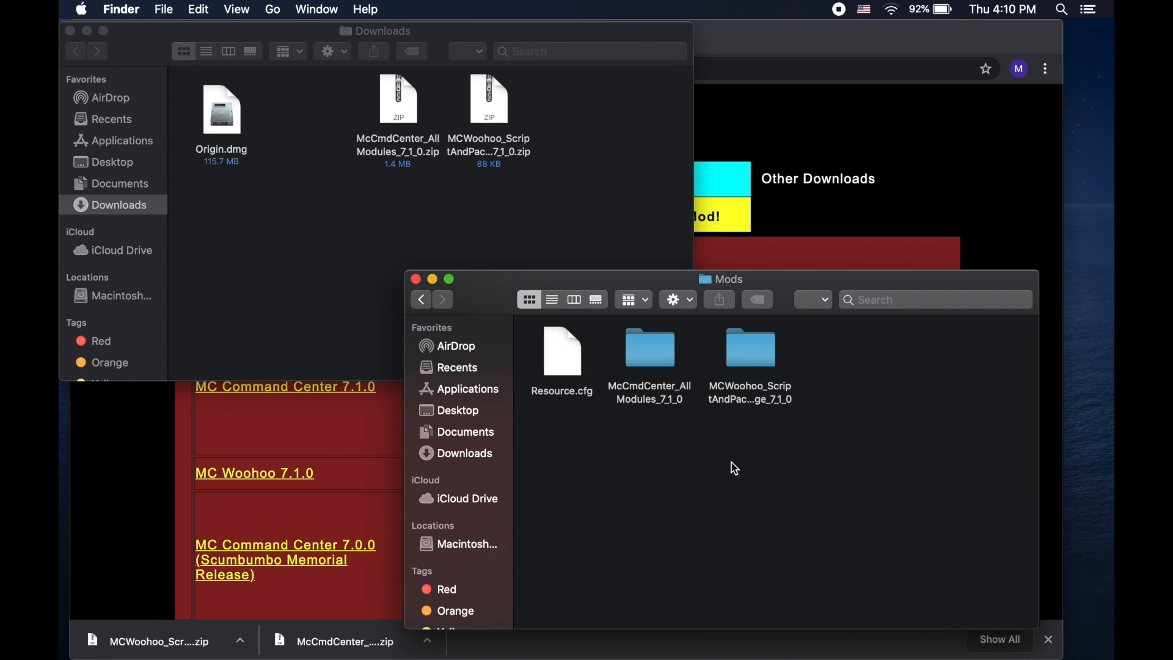
pyautogui.rightClick(733, 467)
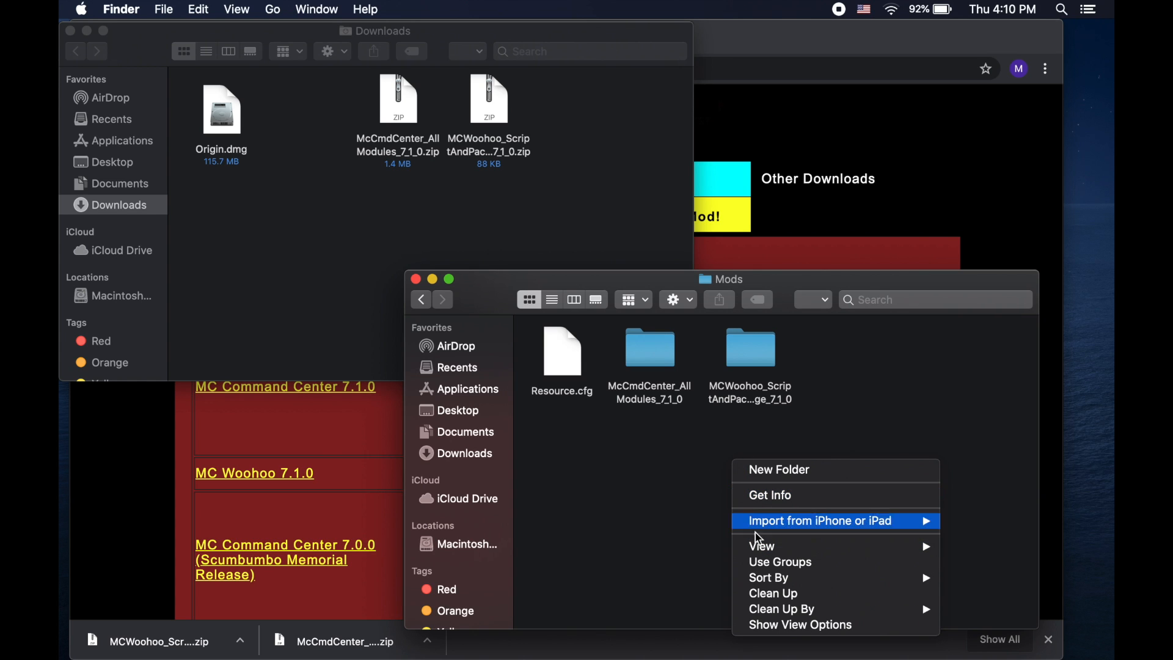
pyautogui.click(767, 596)
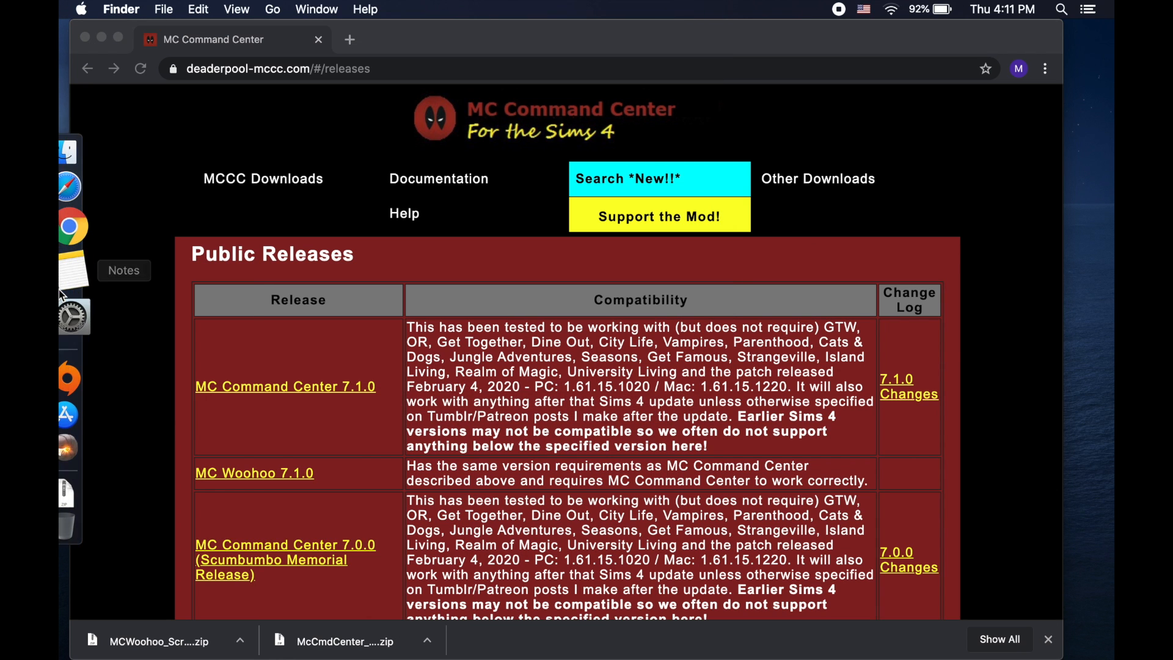
# Bring Origin forward and launch The Sims 4 from My Game Library
pyautogui.click(88, 357)
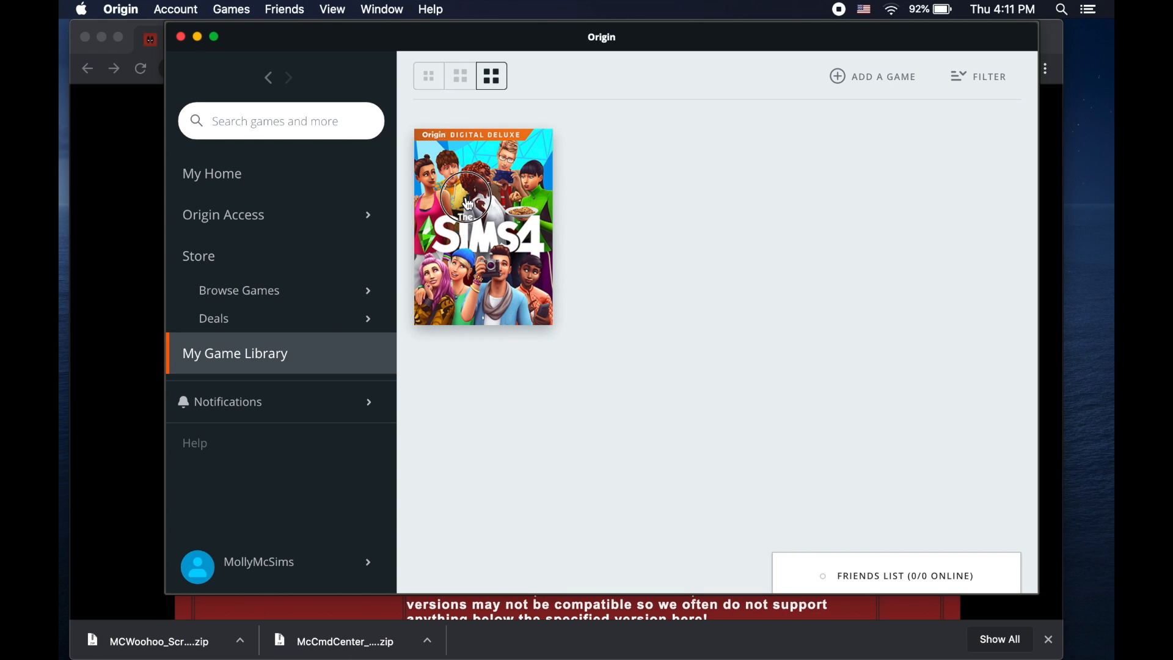
pyautogui.click(482, 227)
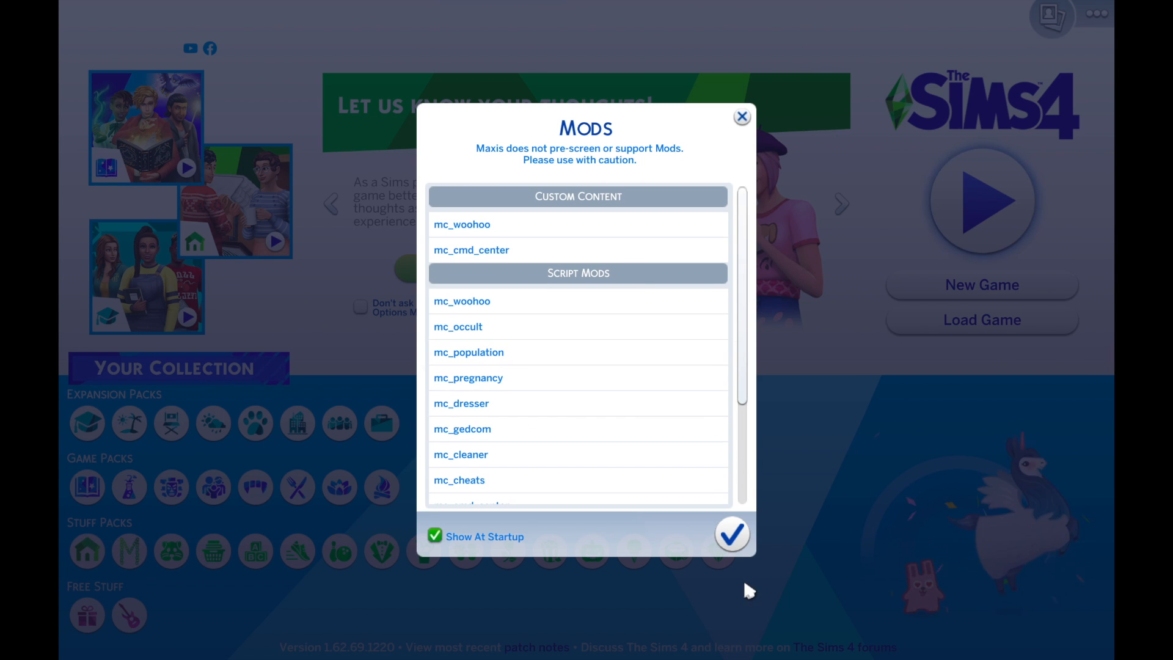
# Dismiss the Mods list and confirm Enable Custom Content and Mods and Script Mods Allowed under Game Options > Other
pyautogui.click(731, 533)
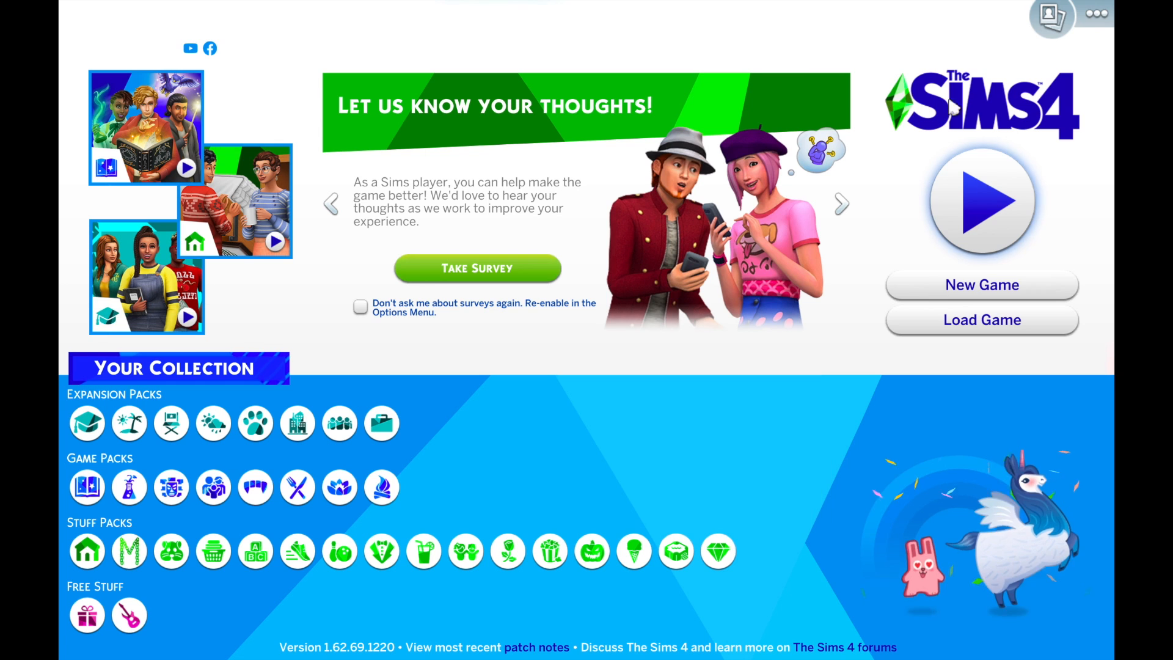
pyautogui.click(1096, 14)
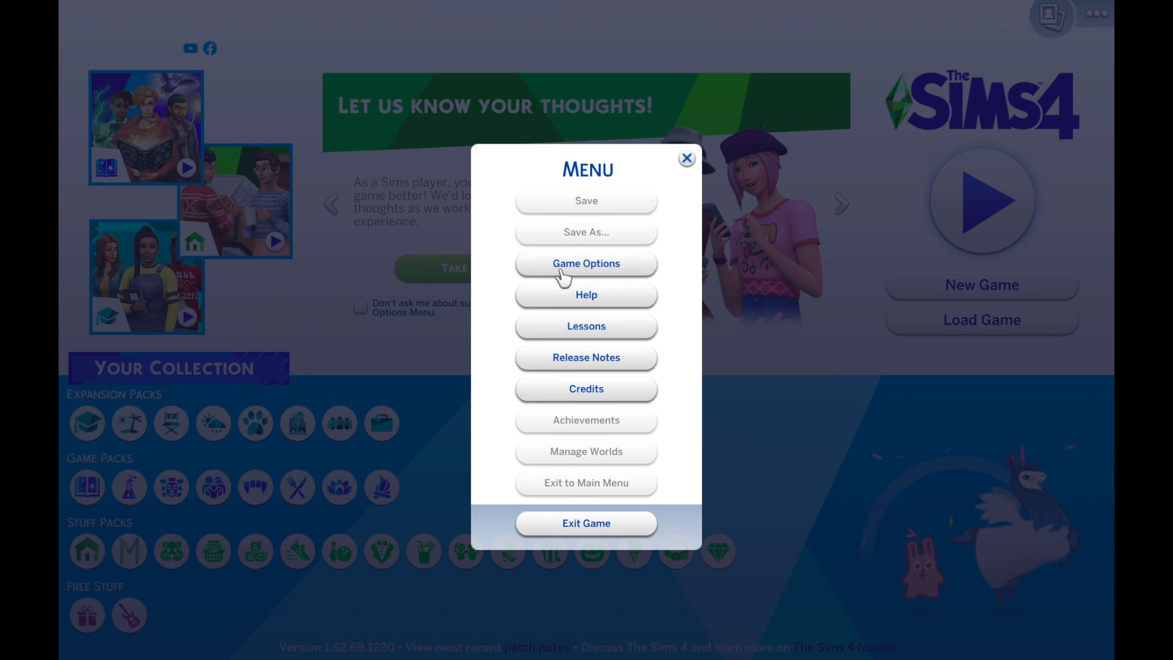
pyautogui.click(586, 263)
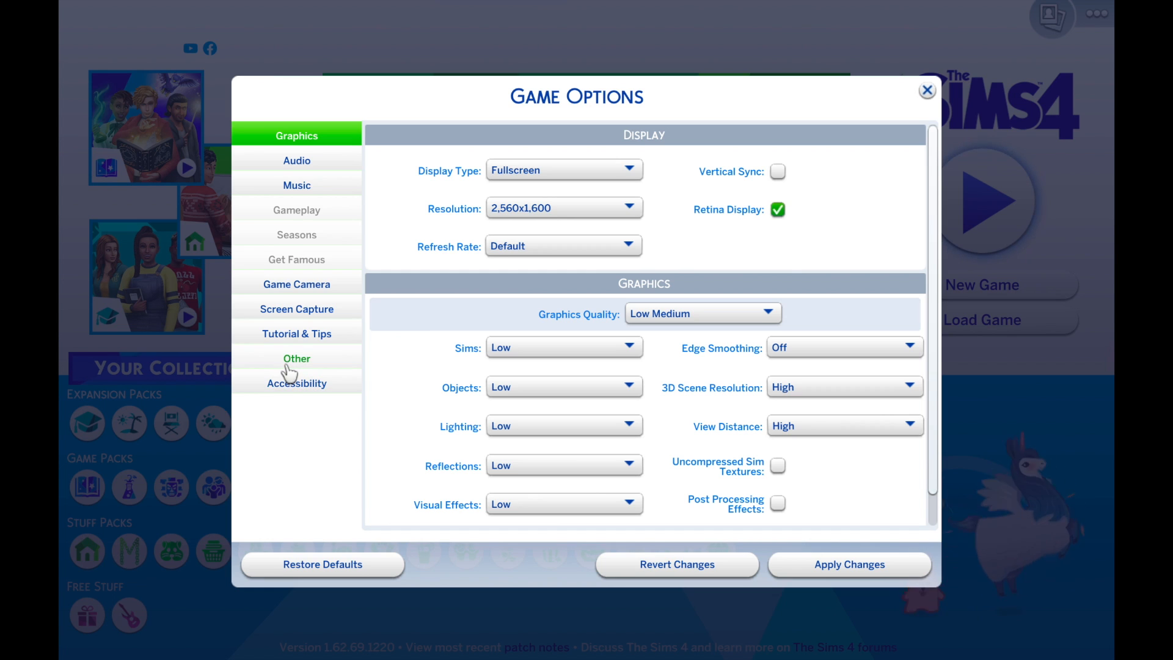
pyautogui.click(297, 359)
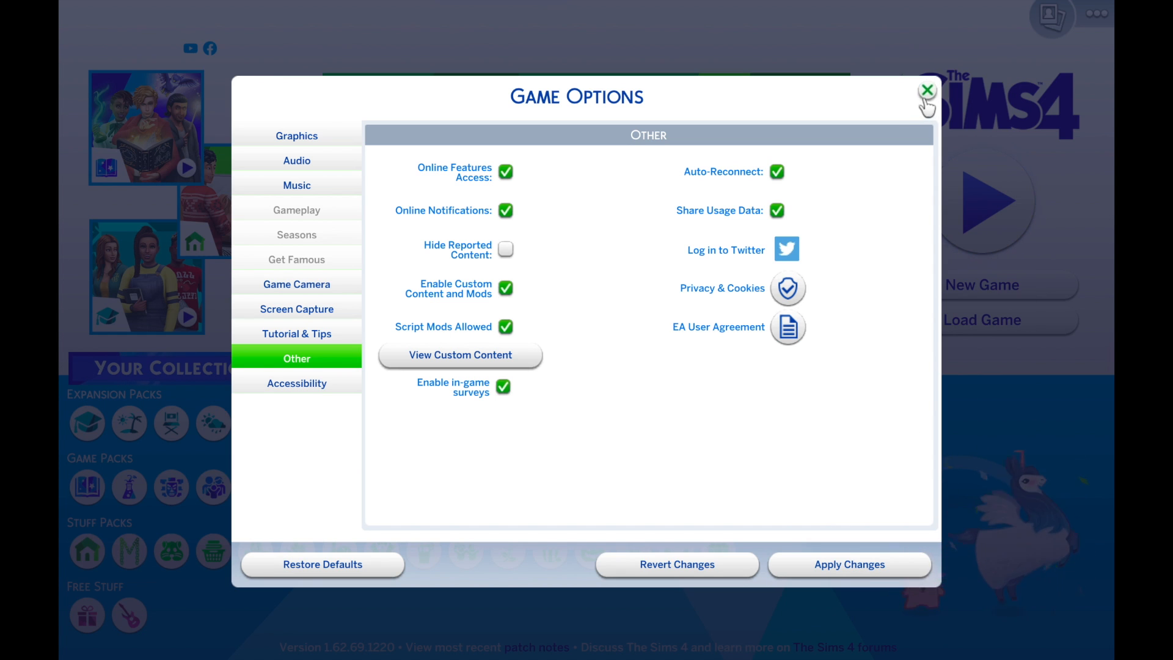
pyautogui.click(927, 90)
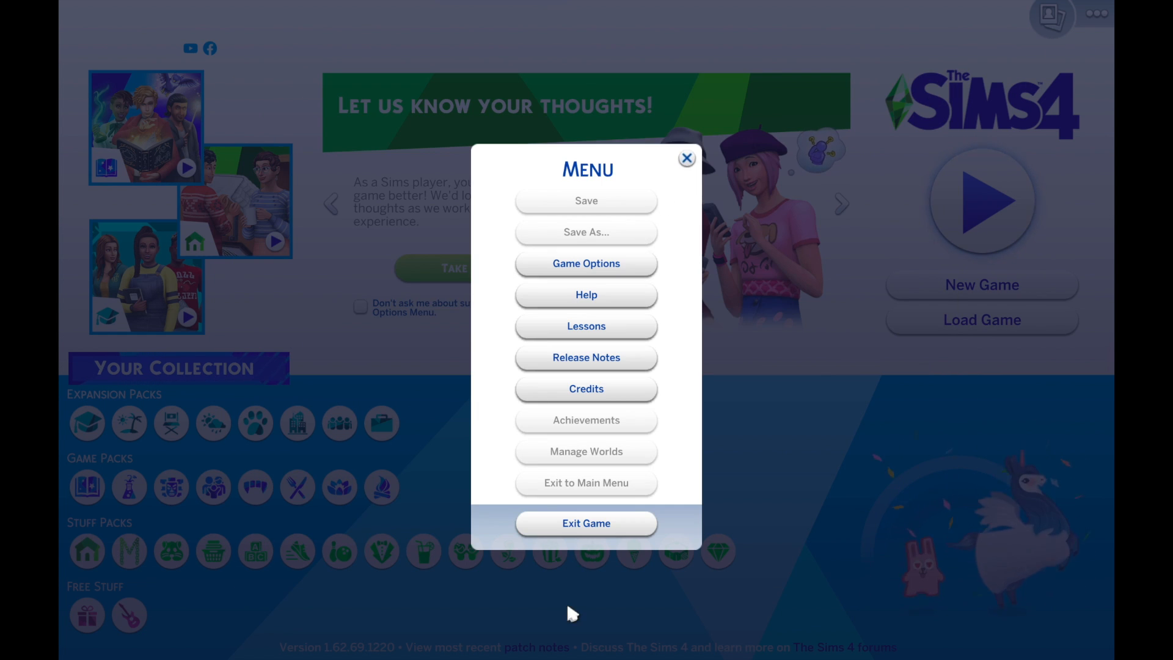
pyautogui.moveTo(709, 388)
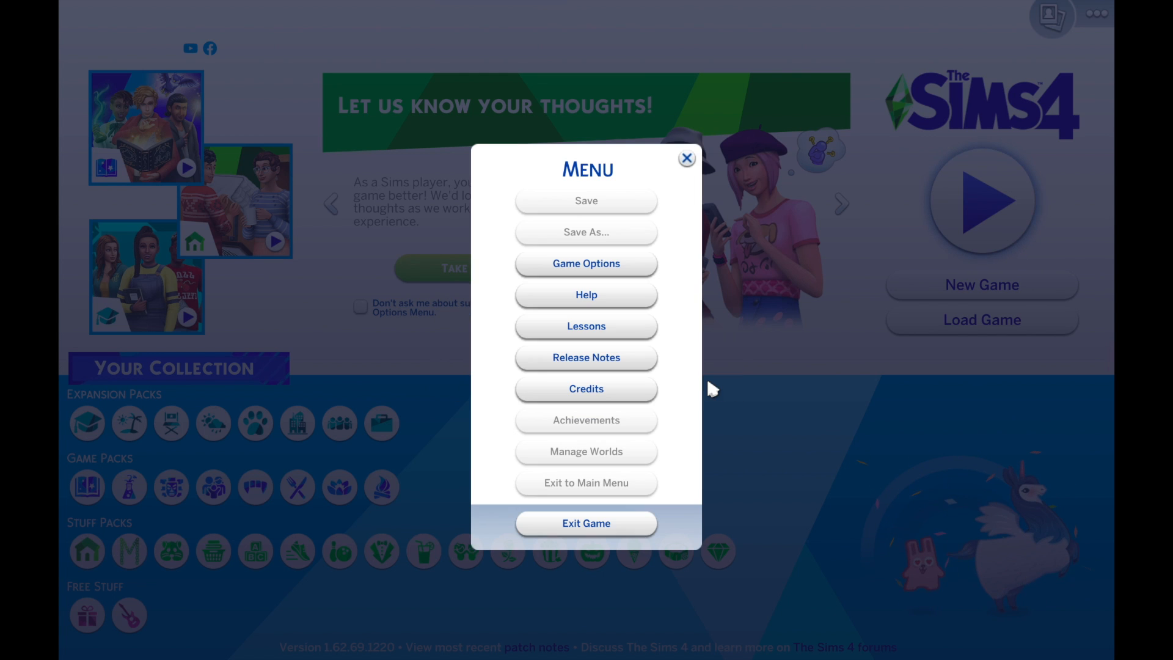
pyautogui.moveTo(309, 357)
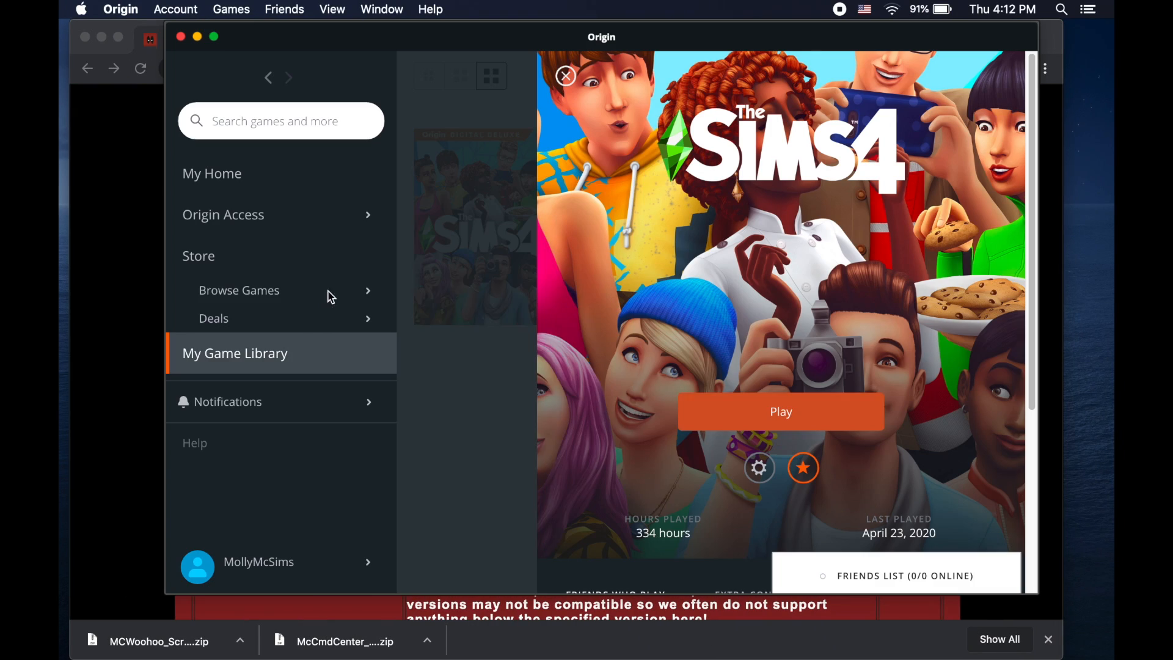
pyautogui.moveTo(726, 430)
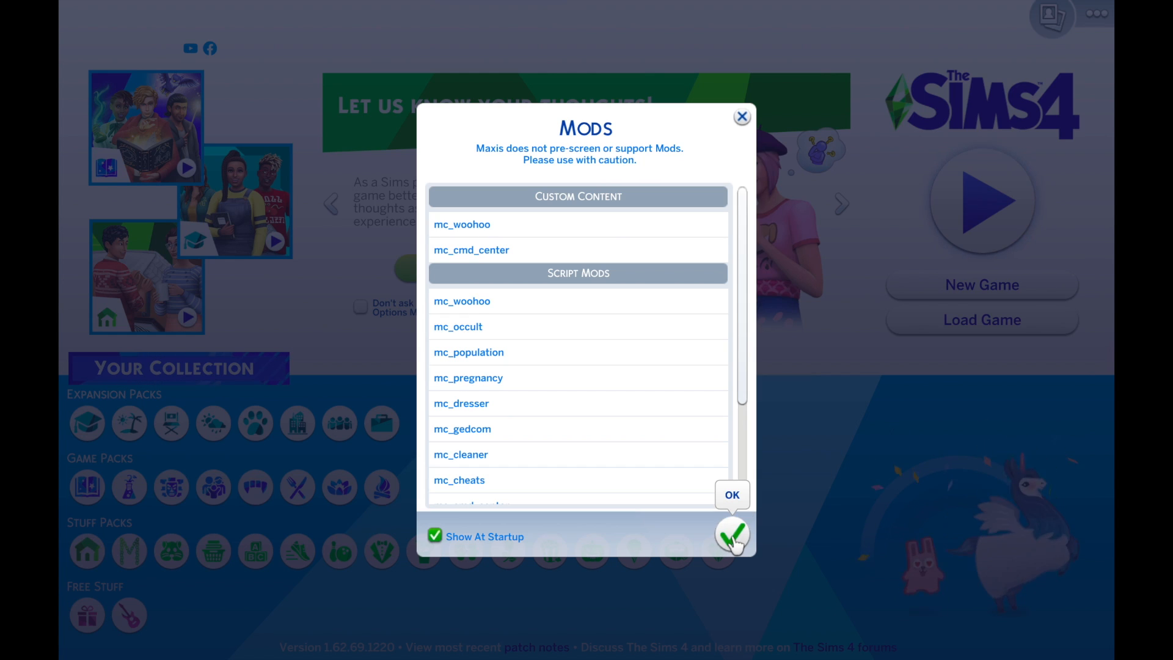
# Accept the Mods dialog and load into live mode until MC Command Center 7.1.0's welcome panel appears
pyautogui.click(732, 533)
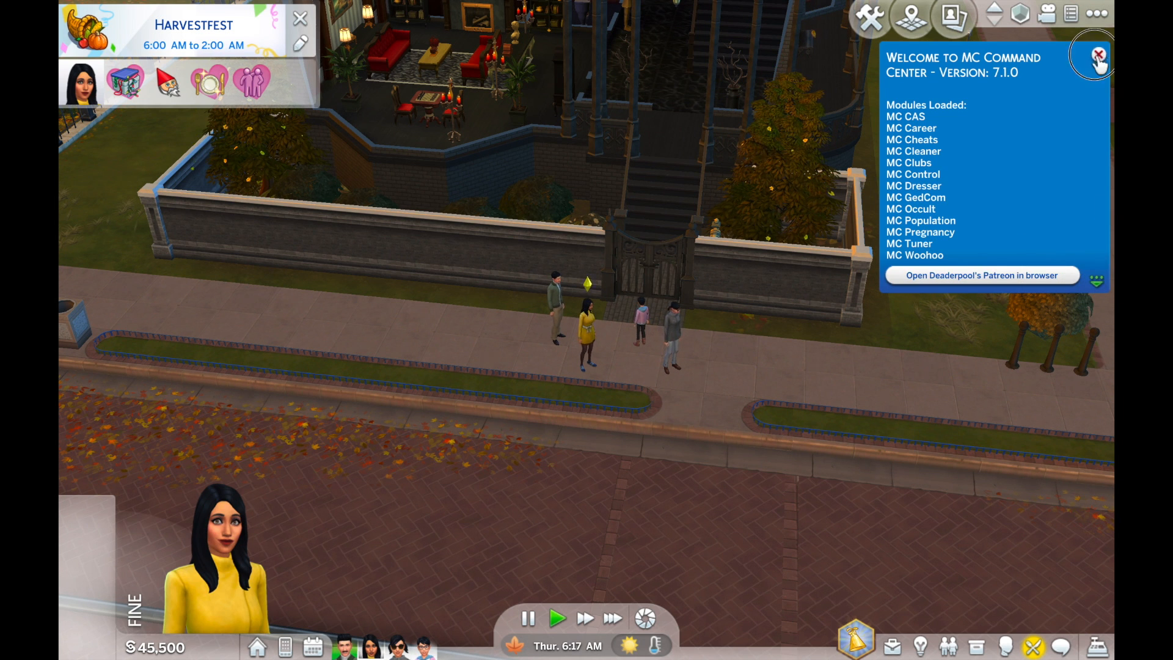
# Close the MCCC welcome notice, then open and close MC Command Center's Sim Menu for Cassandra Goth
pyautogui.click(1081, 55)
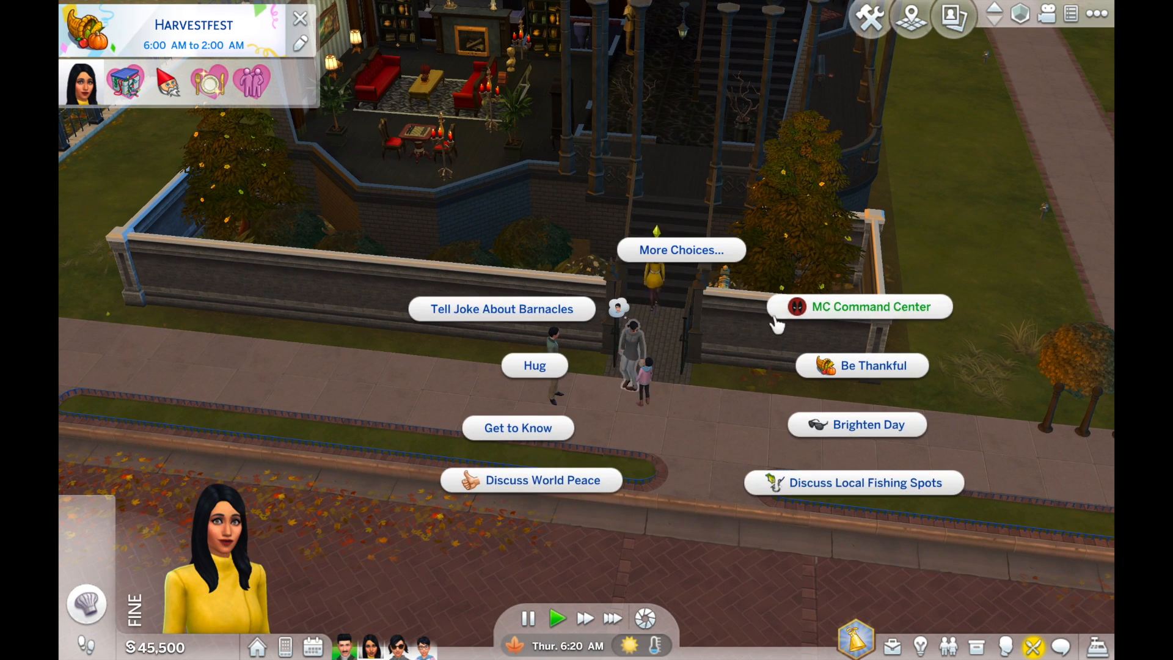
pyautogui.click(869, 306)
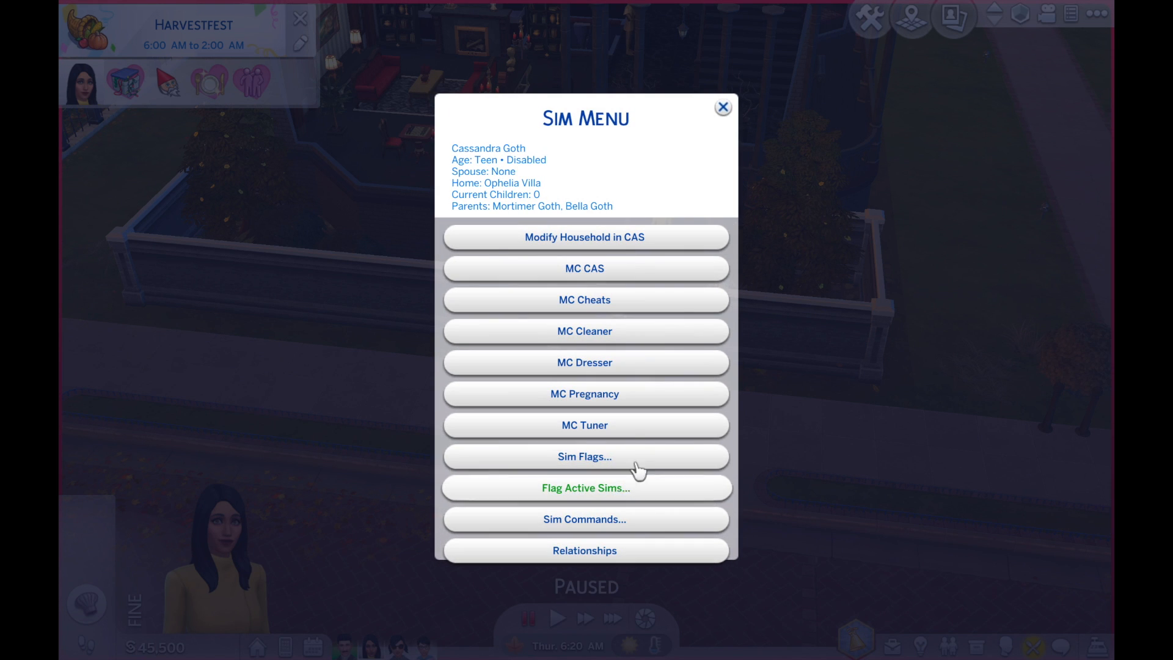
pyautogui.click(721, 107)
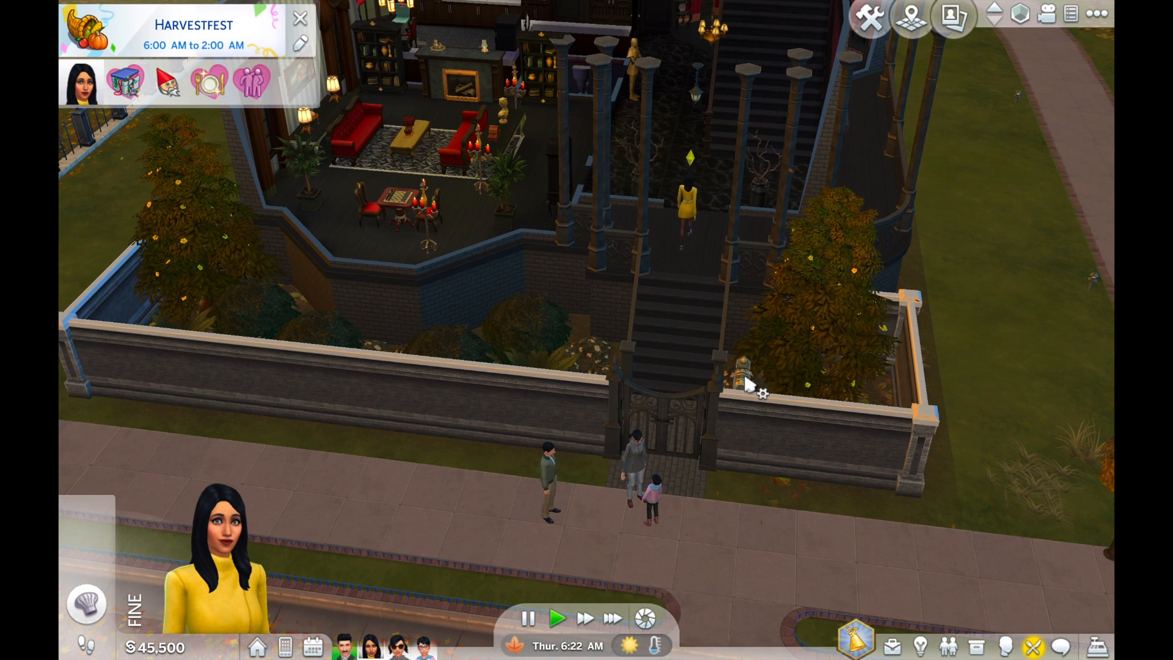
pyautogui.click(746, 365)
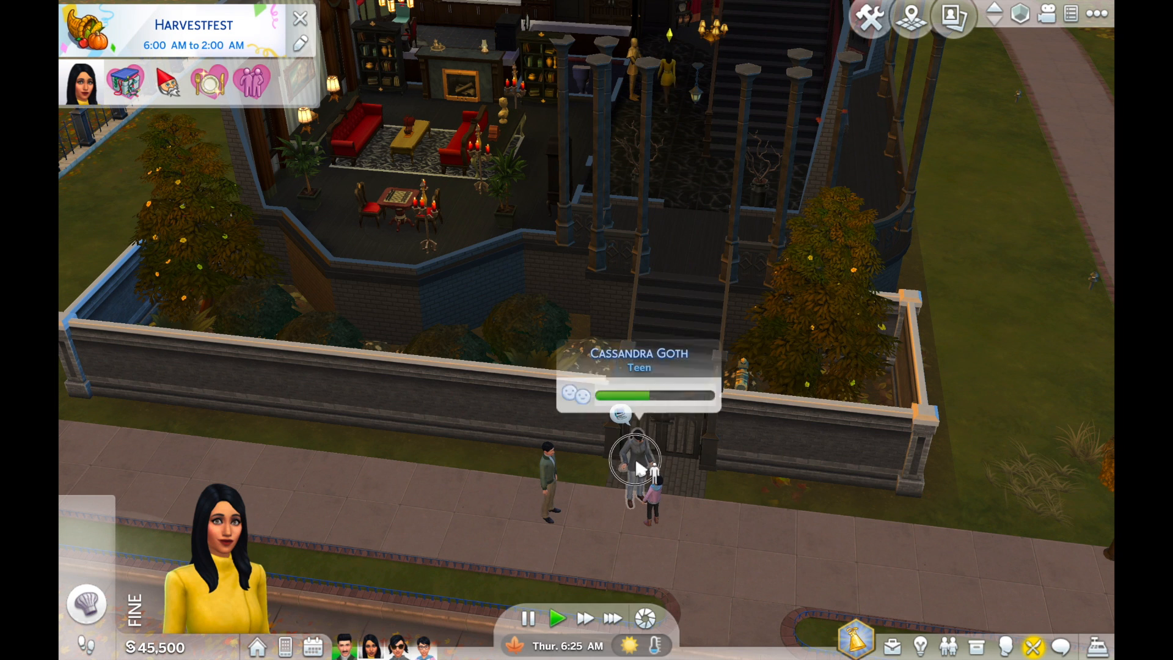
# Set Cassandra Goth's Wellness skill to level 7 via MC Command Center's Set Skill cheat
pyautogui.click(634, 464)
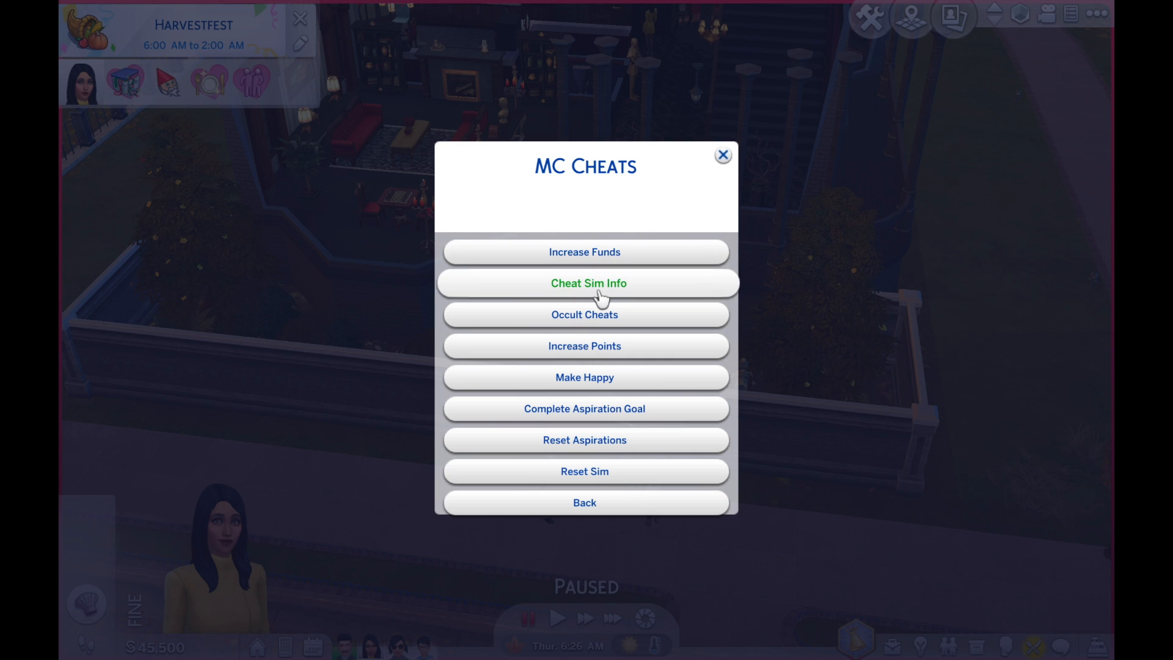
pyautogui.moveTo(587, 314)
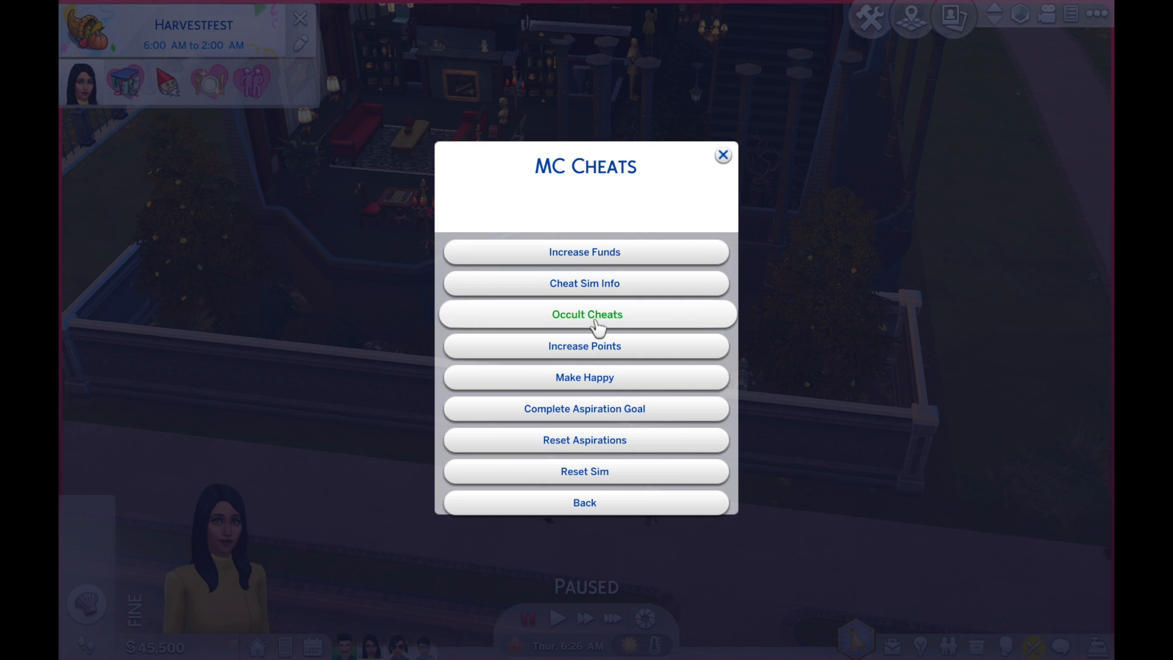
pyautogui.click(585, 283)
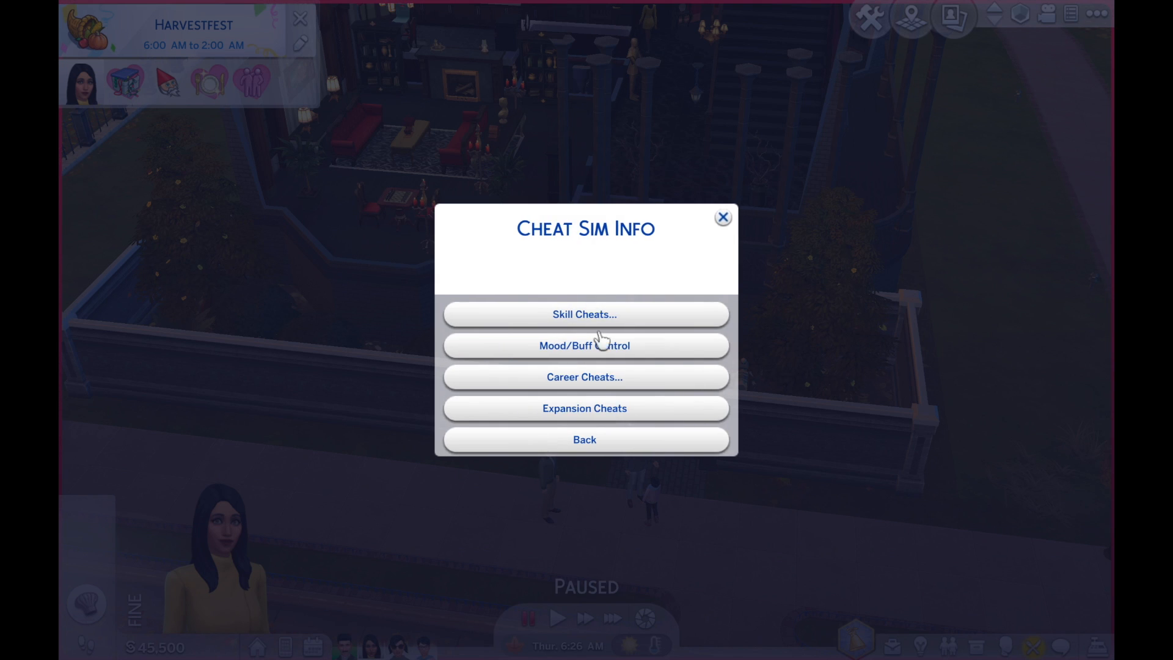
pyautogui.click(584, 313)
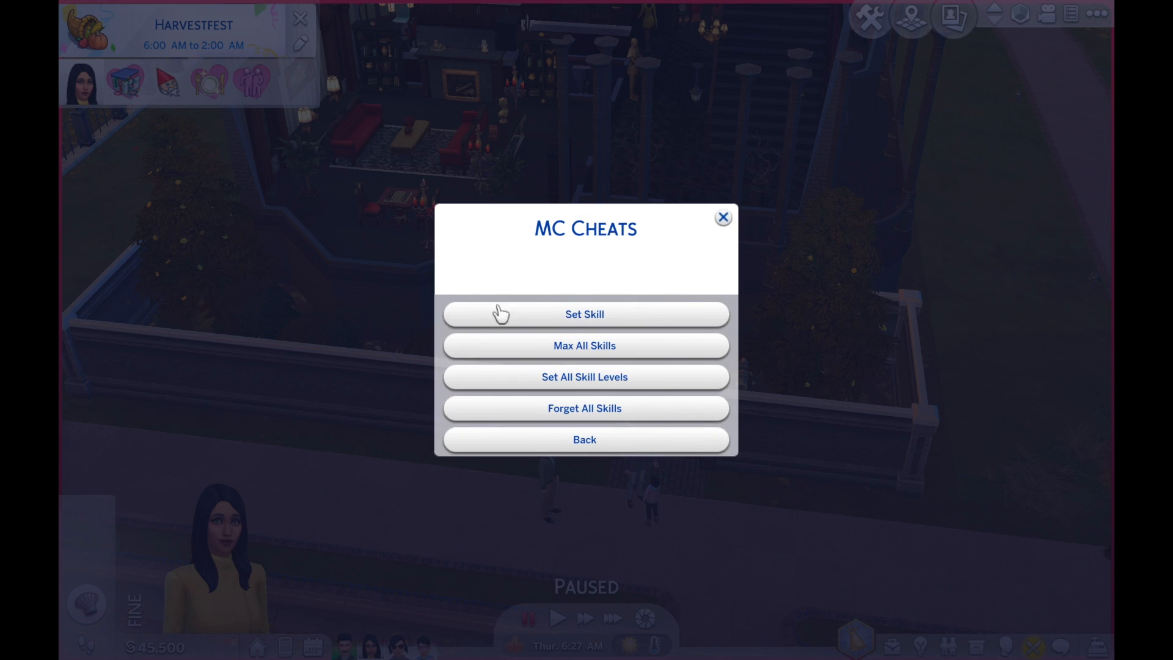
pyautogui.moveTo(588, 346)
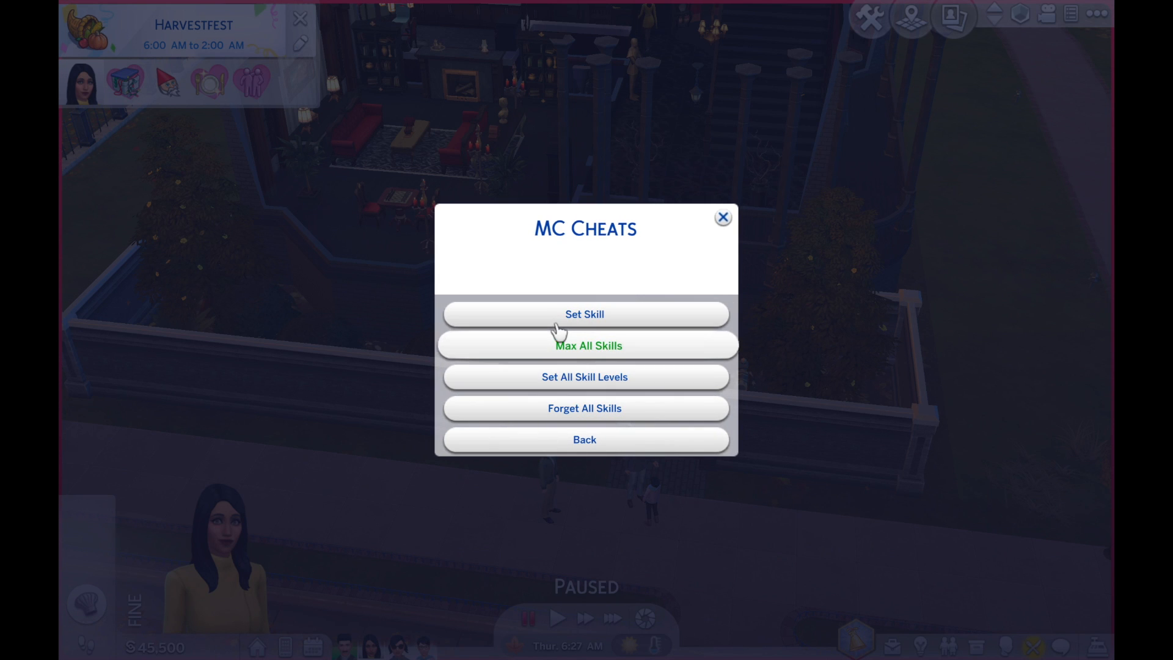
pyautogui.click(584, 313)
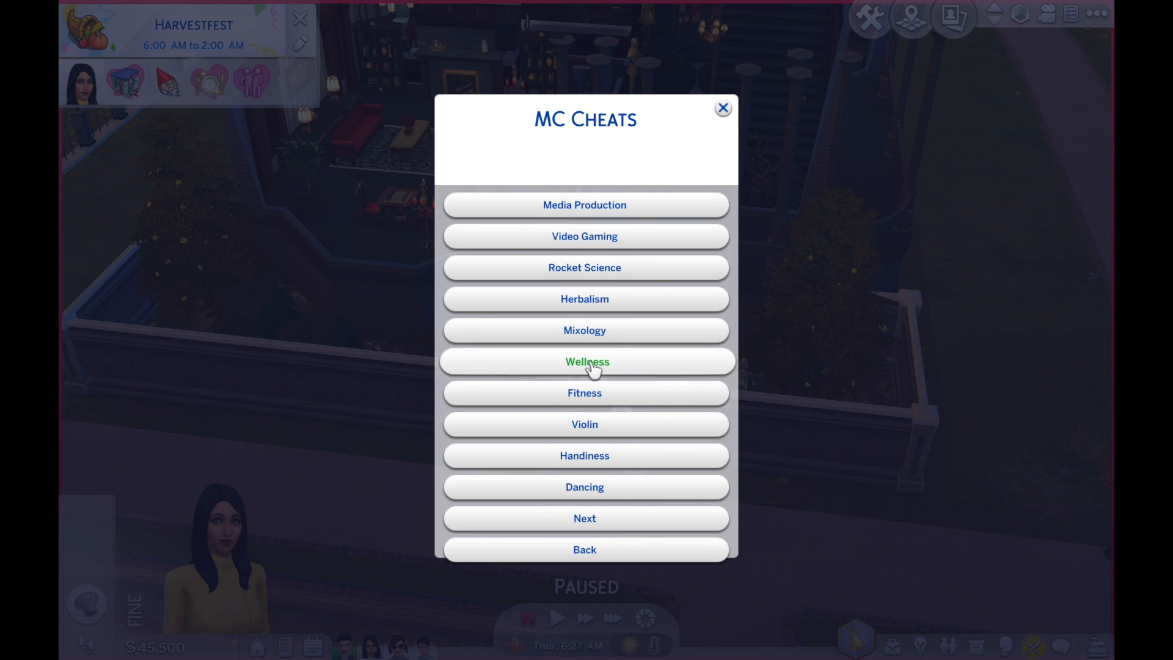
pyautogui.click(585, 361)
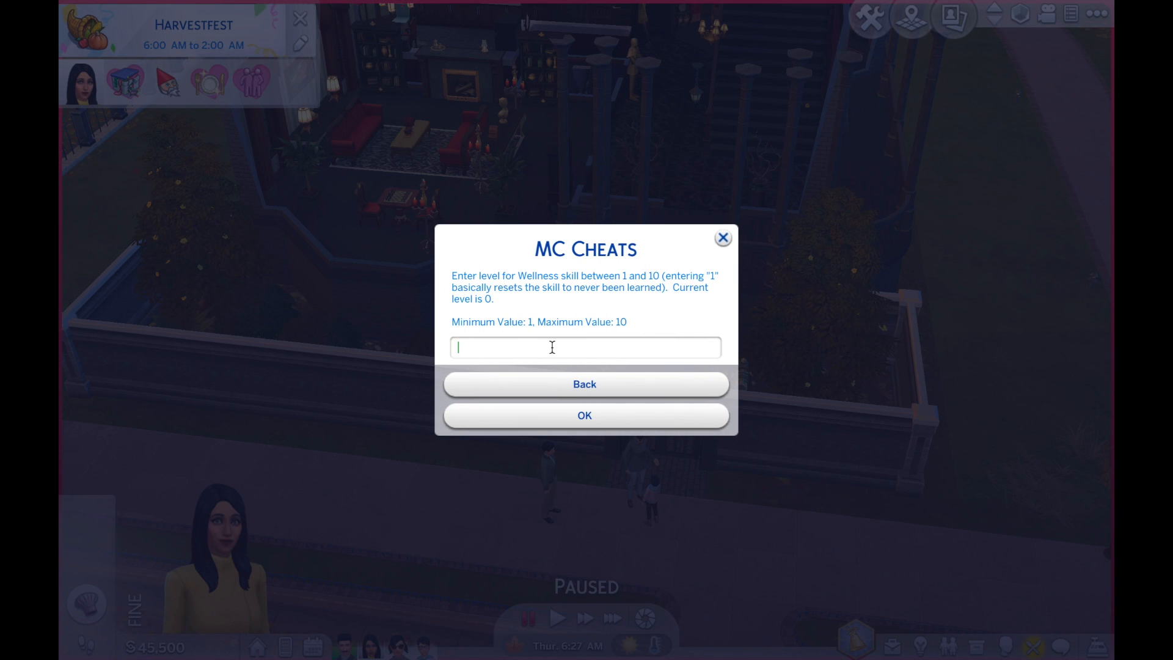
pyautogui.write('7')
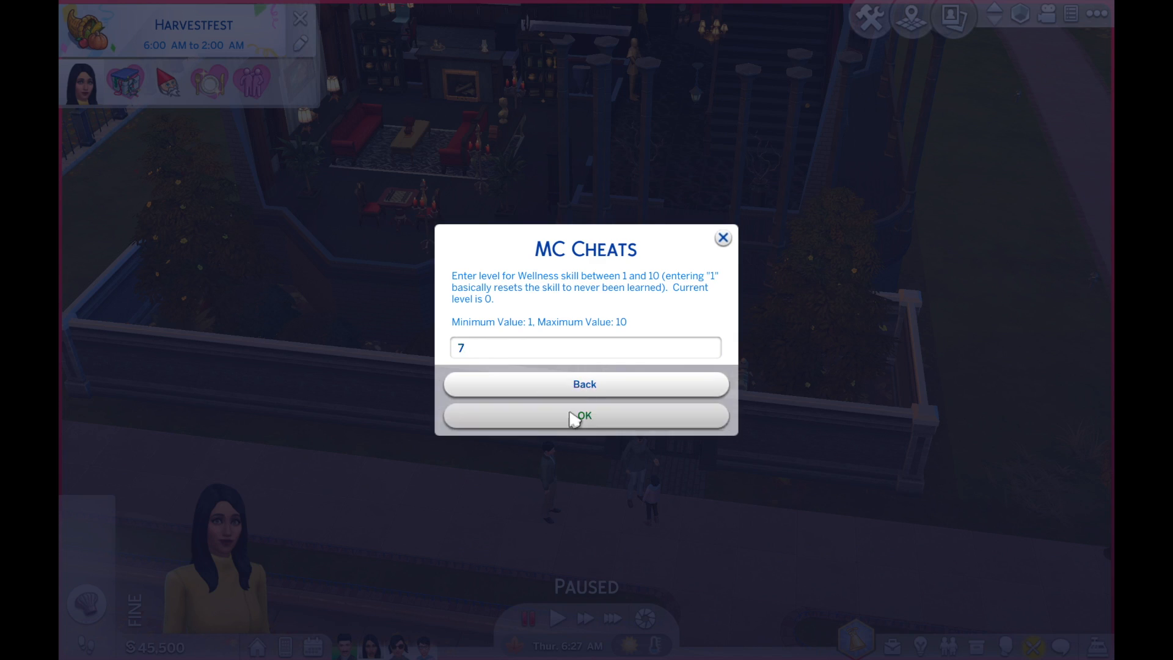
pyautogui.click(585, 416)
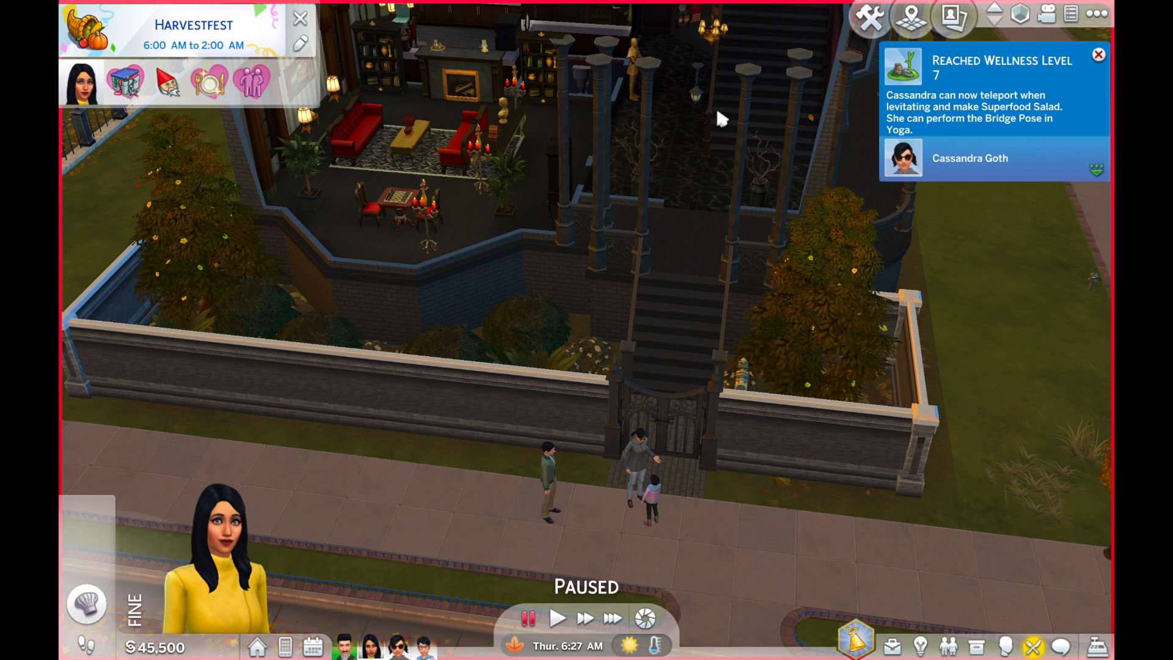
# Open and close MC Command Center's Sim Menu for Alexander Goth, dismissing notifications
pyautogui.click(557, 618)
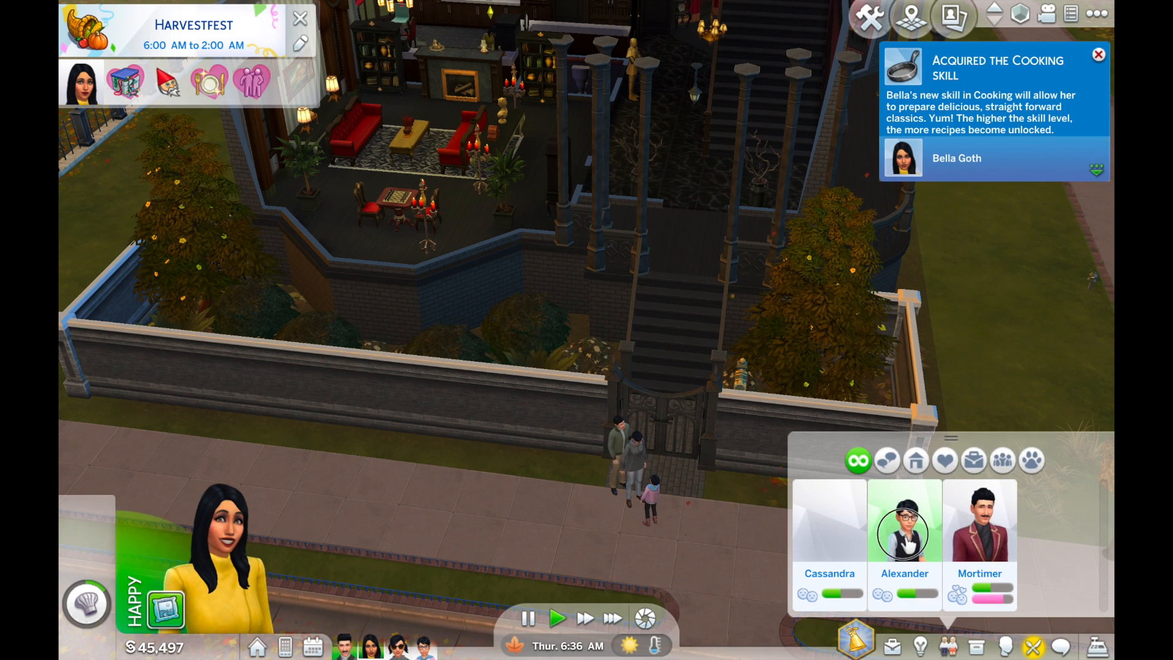
pyautogui.click(903, 522)
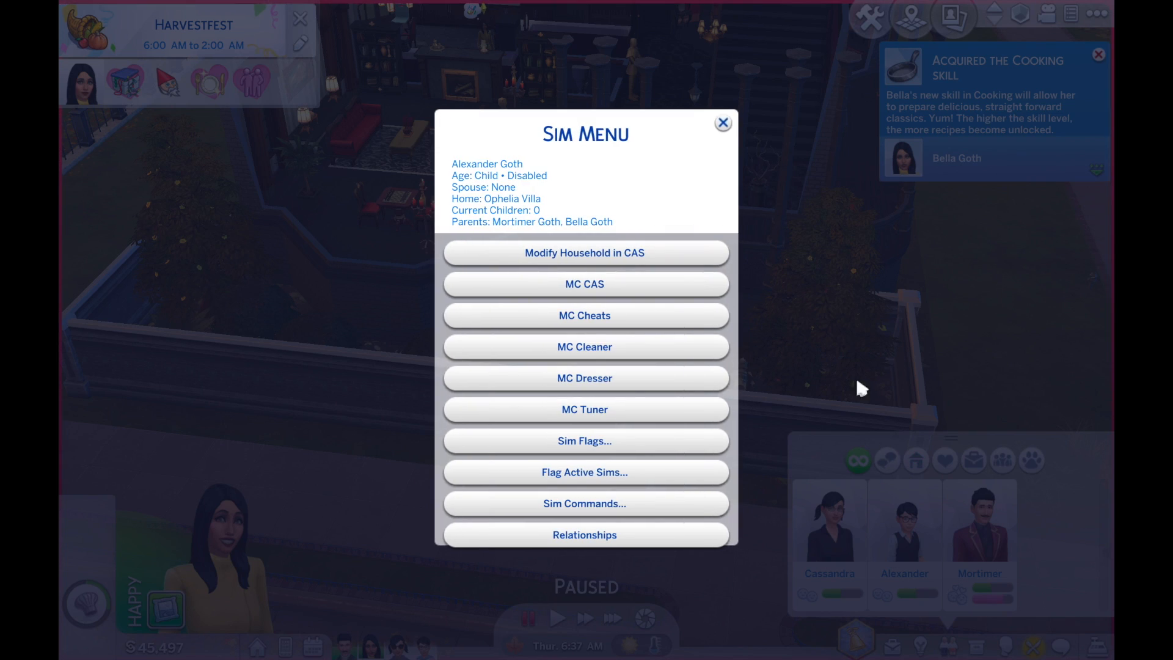
pyautogui.click(721, 123)
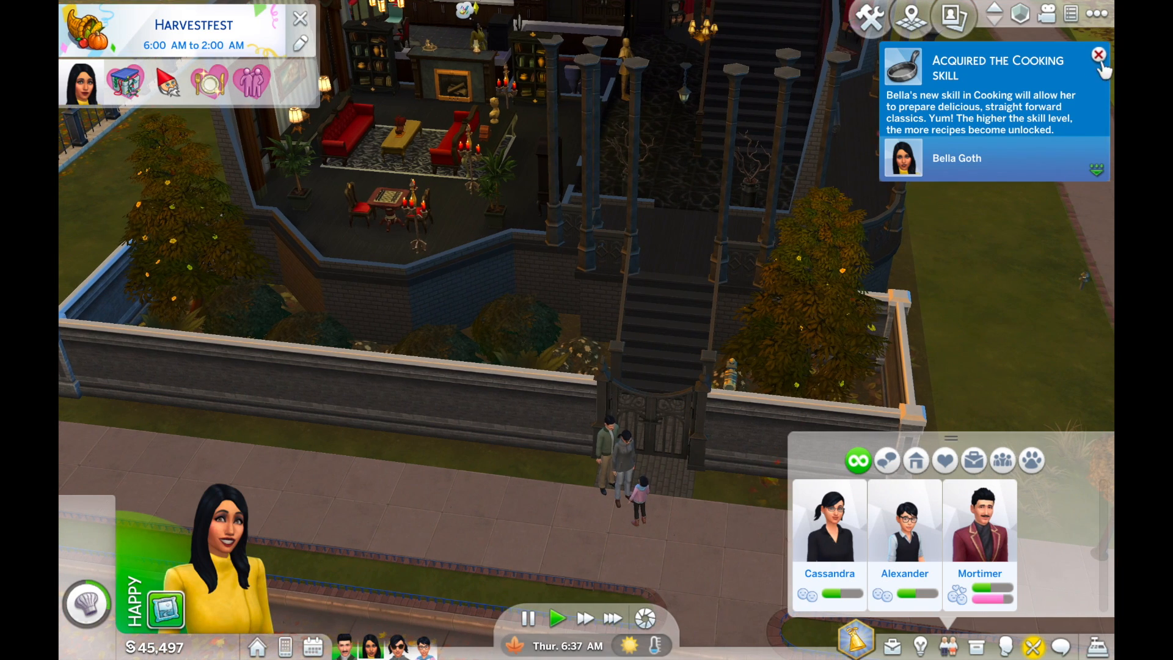
pyautogui.click(1099, 54)
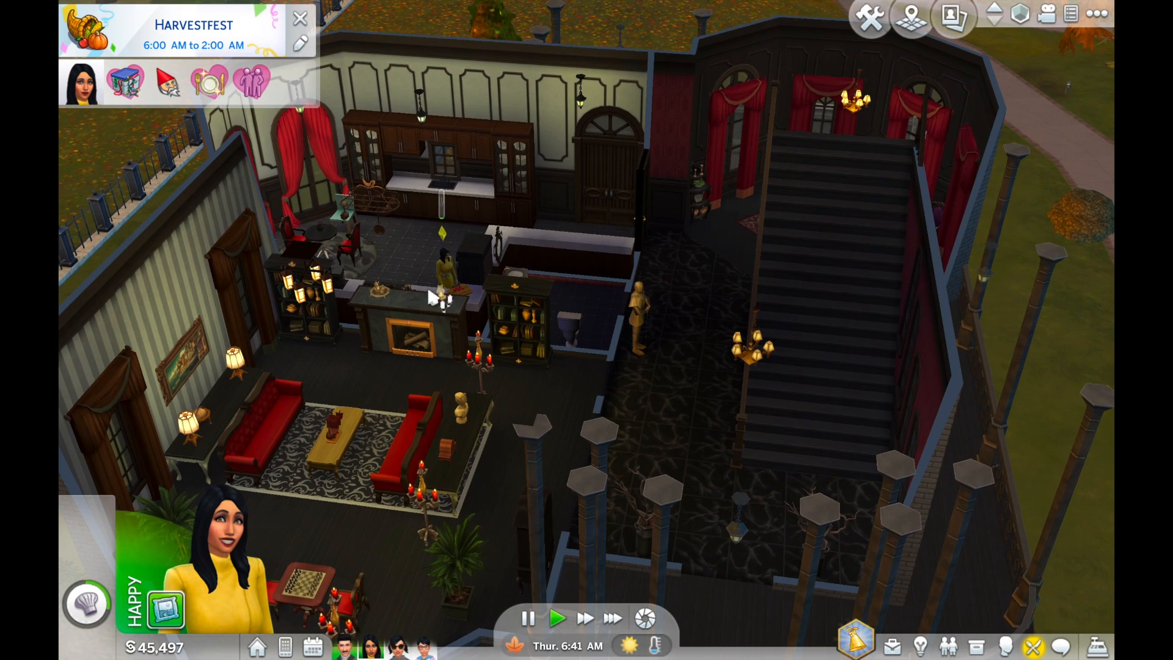
# Exit the game from the Options Menu, choosing Save and Exit
pyautogui.click(1097, 17)
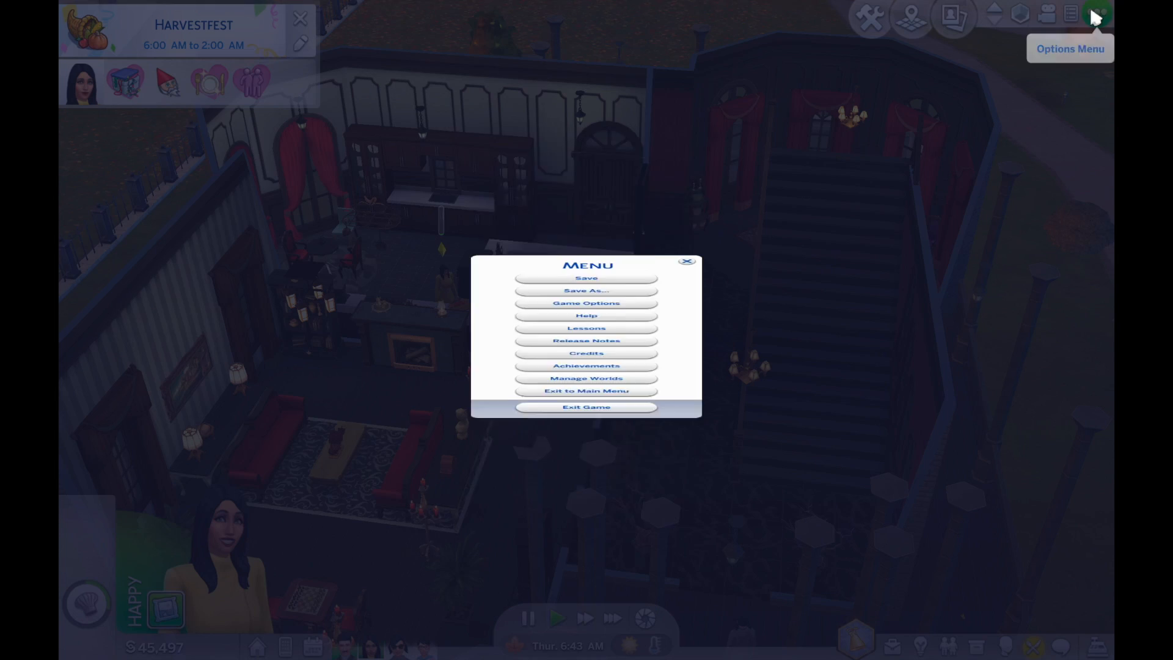
pyautogui.click(586, 407)
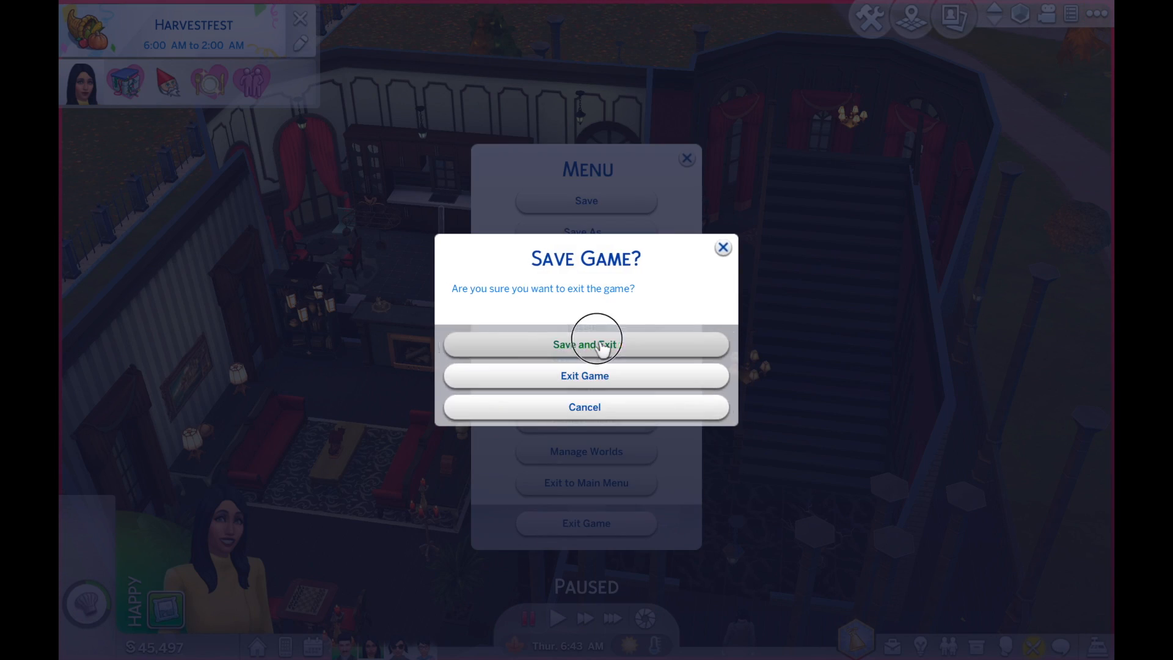
pyautogui.click(586, 344)
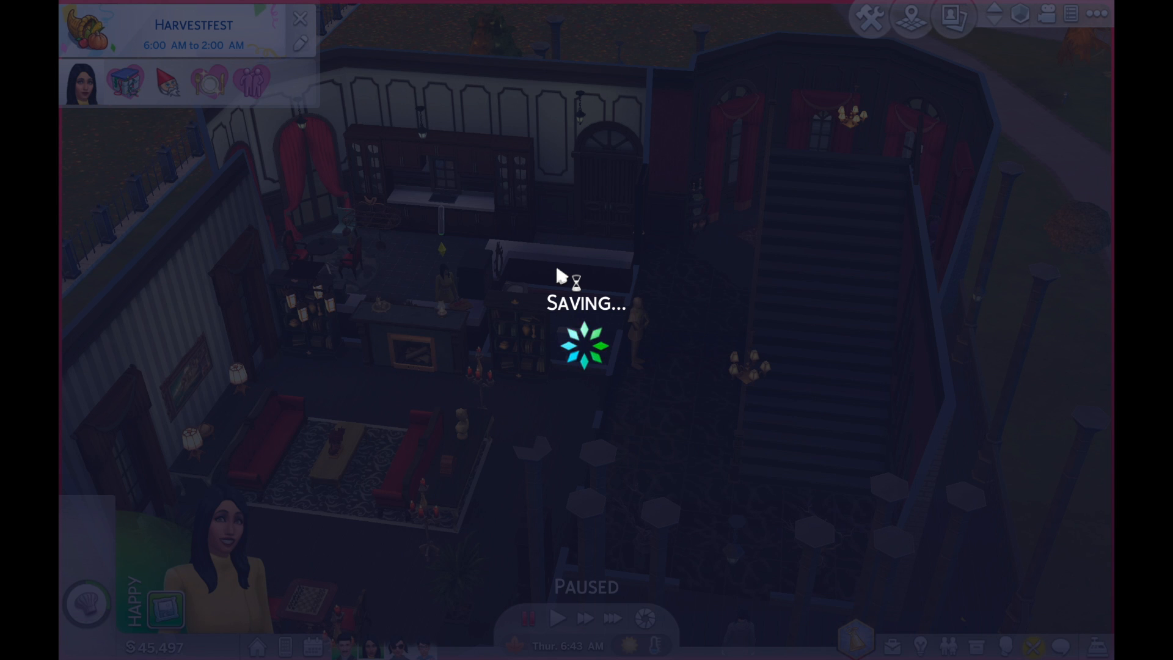